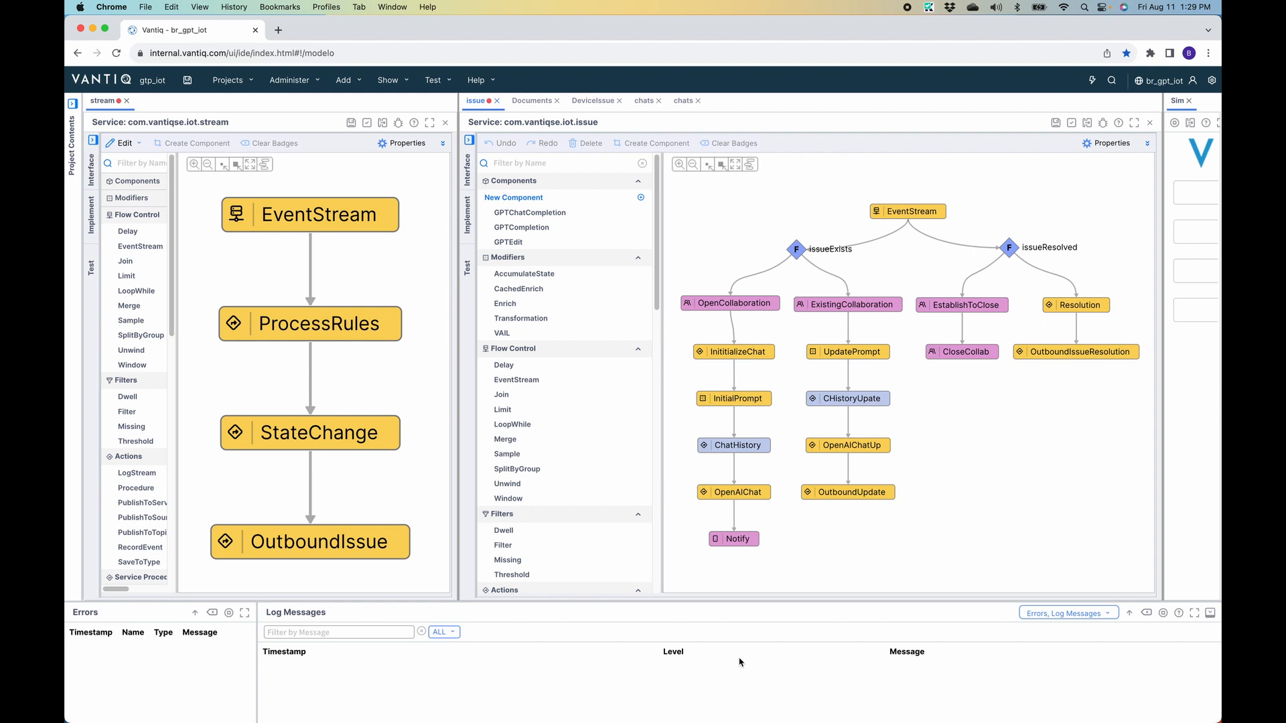
mouse_move(343, 384)
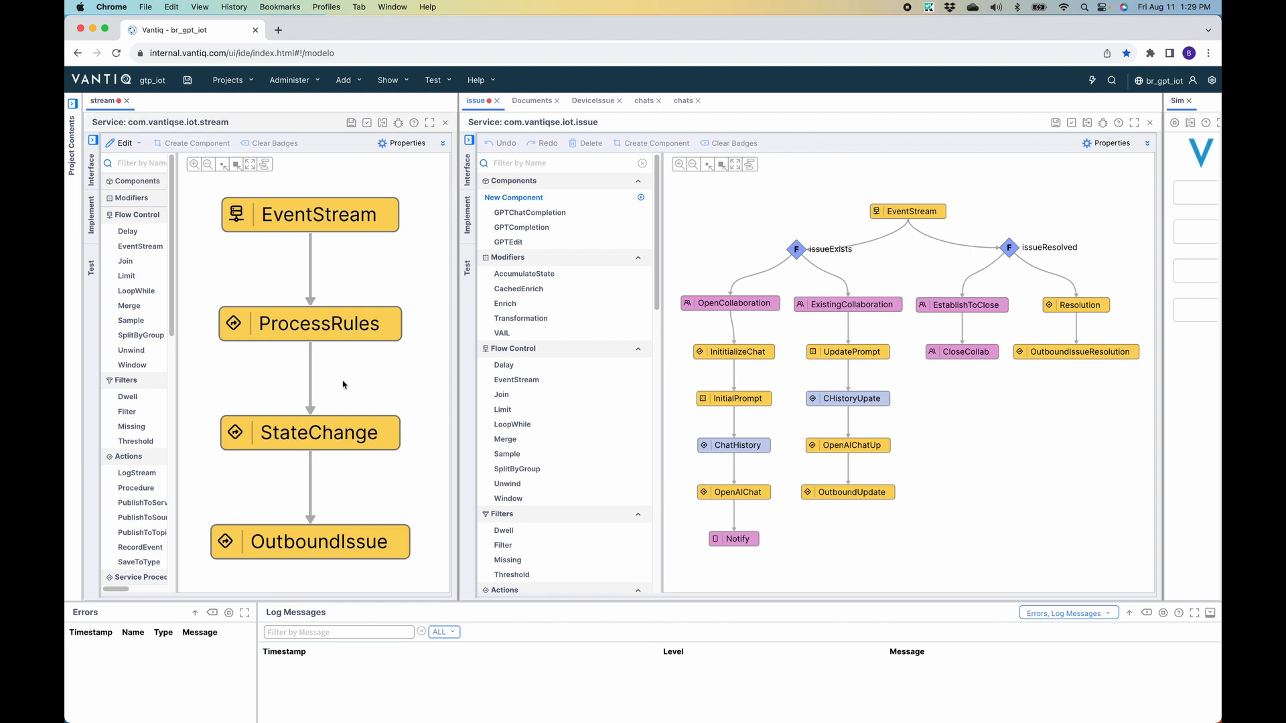
mouse_move(348, 280)
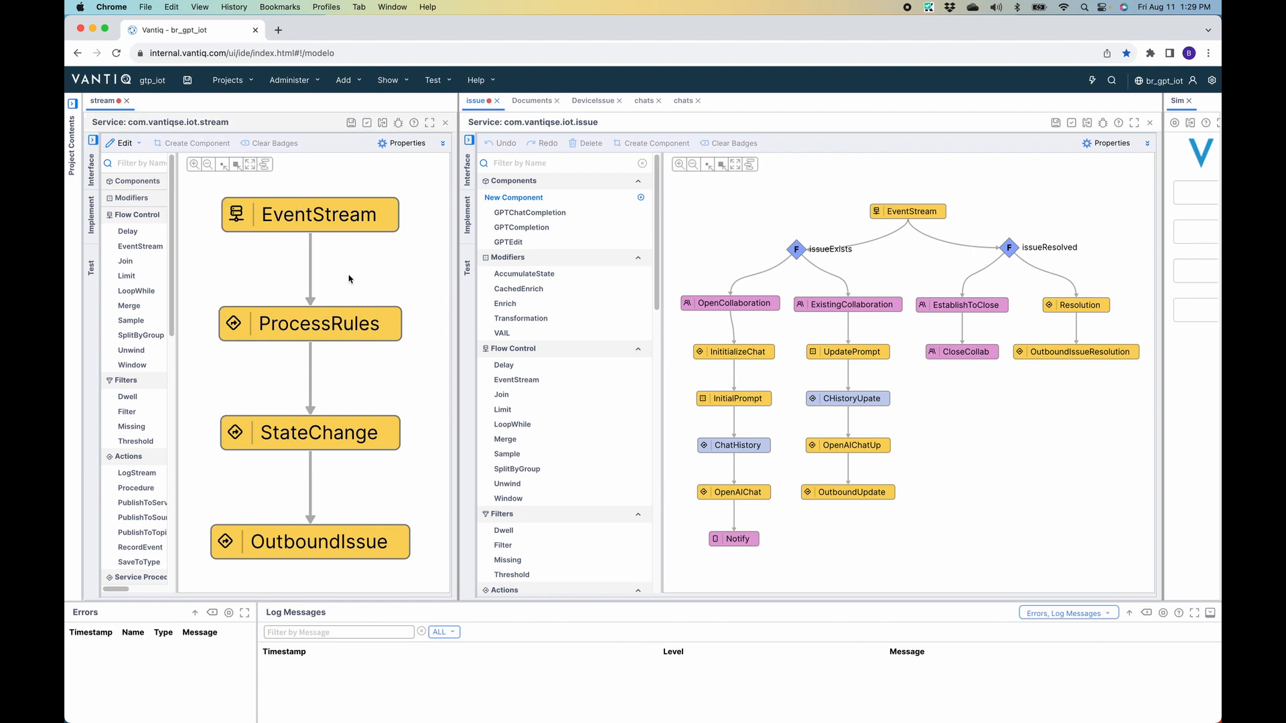
- Inspect the EventStream task and view the data of one event it received
click(309, 214)
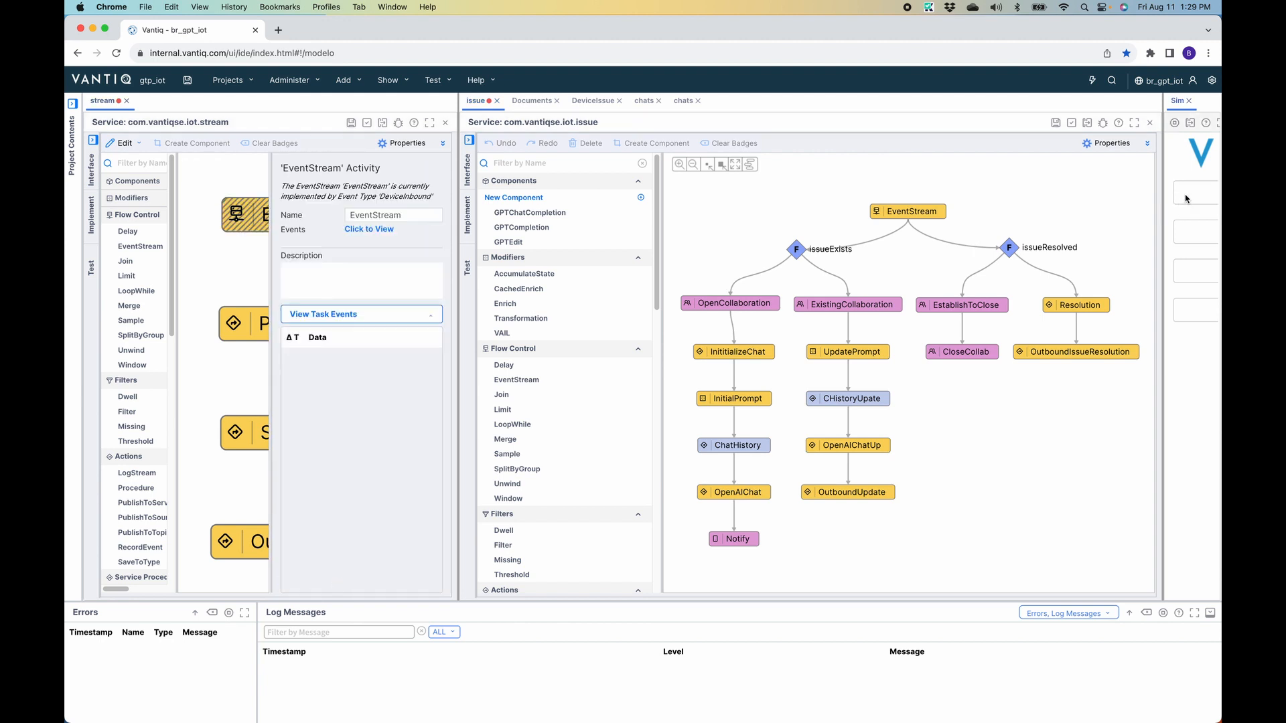
click(323, 313)
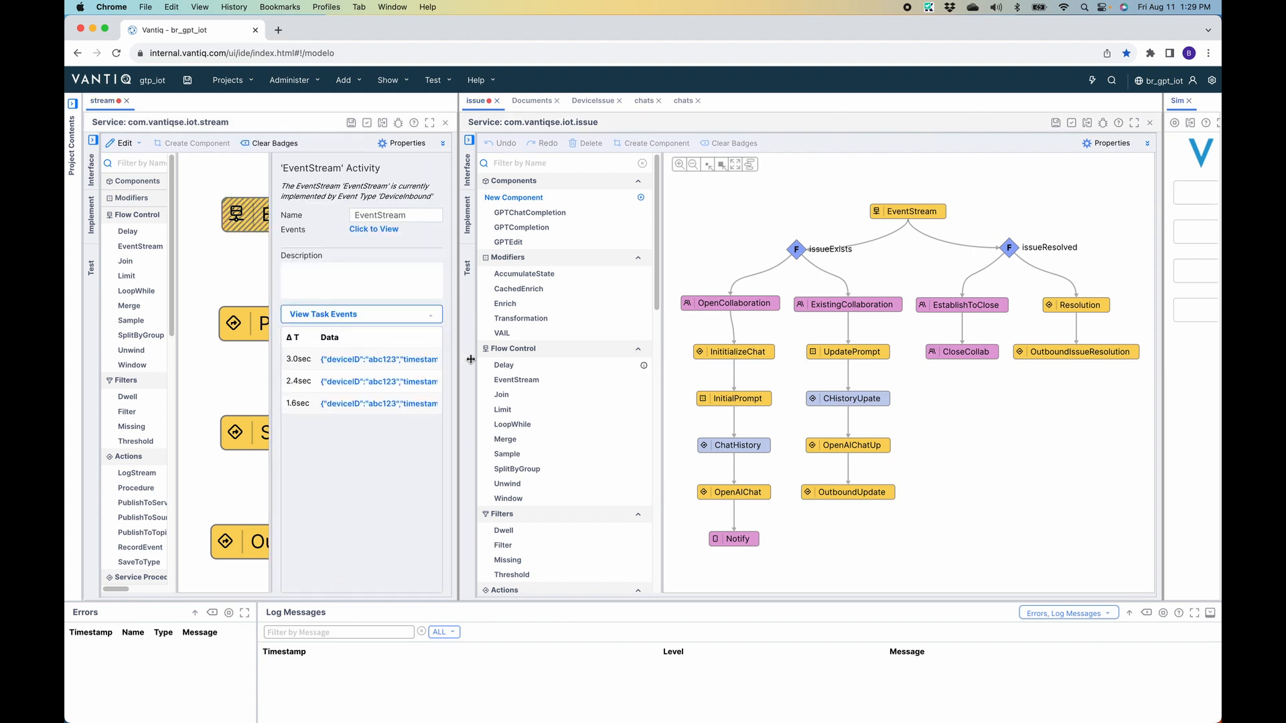
click(378, 359)
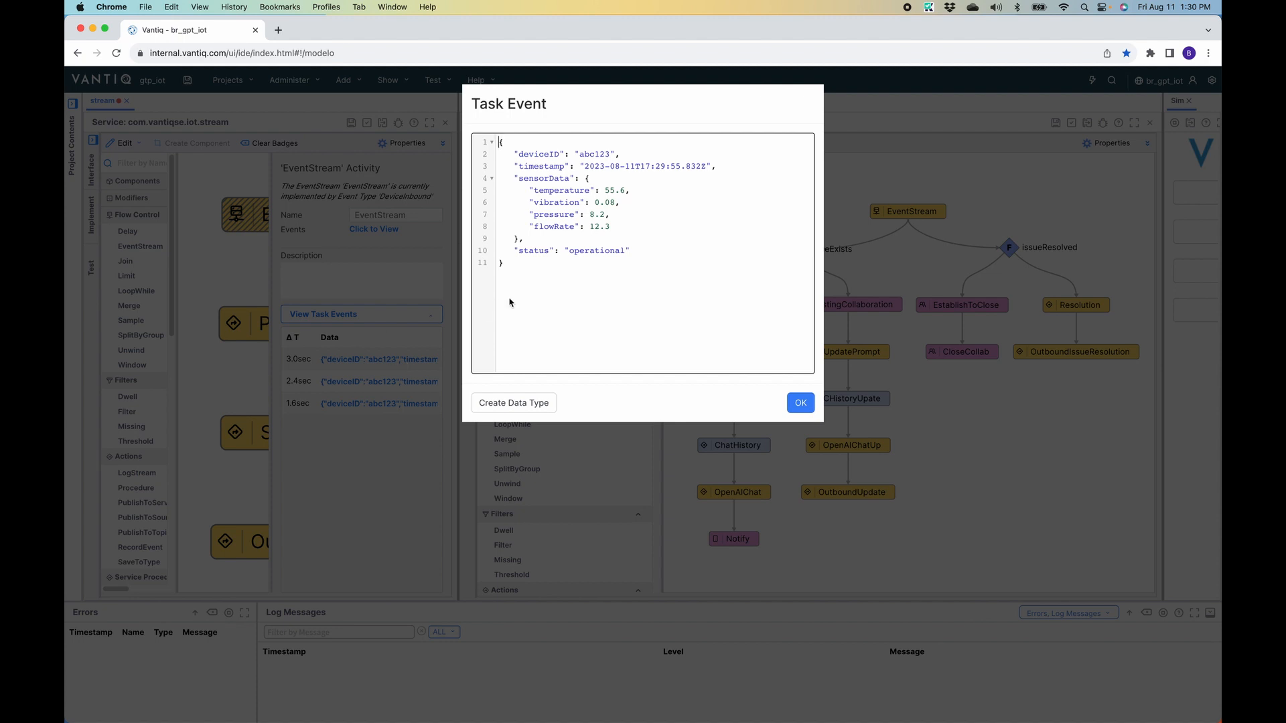
click(798, 403)
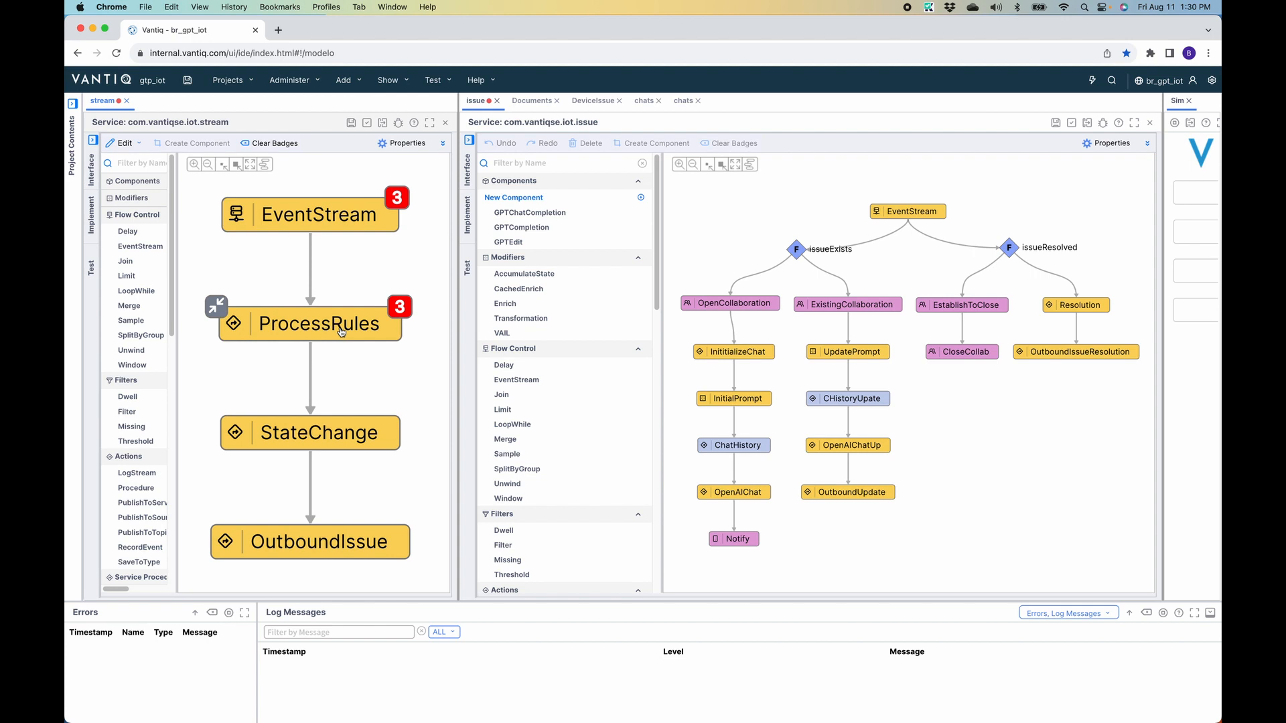
- Review a ProcessRules event's issue and exists fields, then move UpdatePrompt under ExistingCollaboration
click(309, 323)
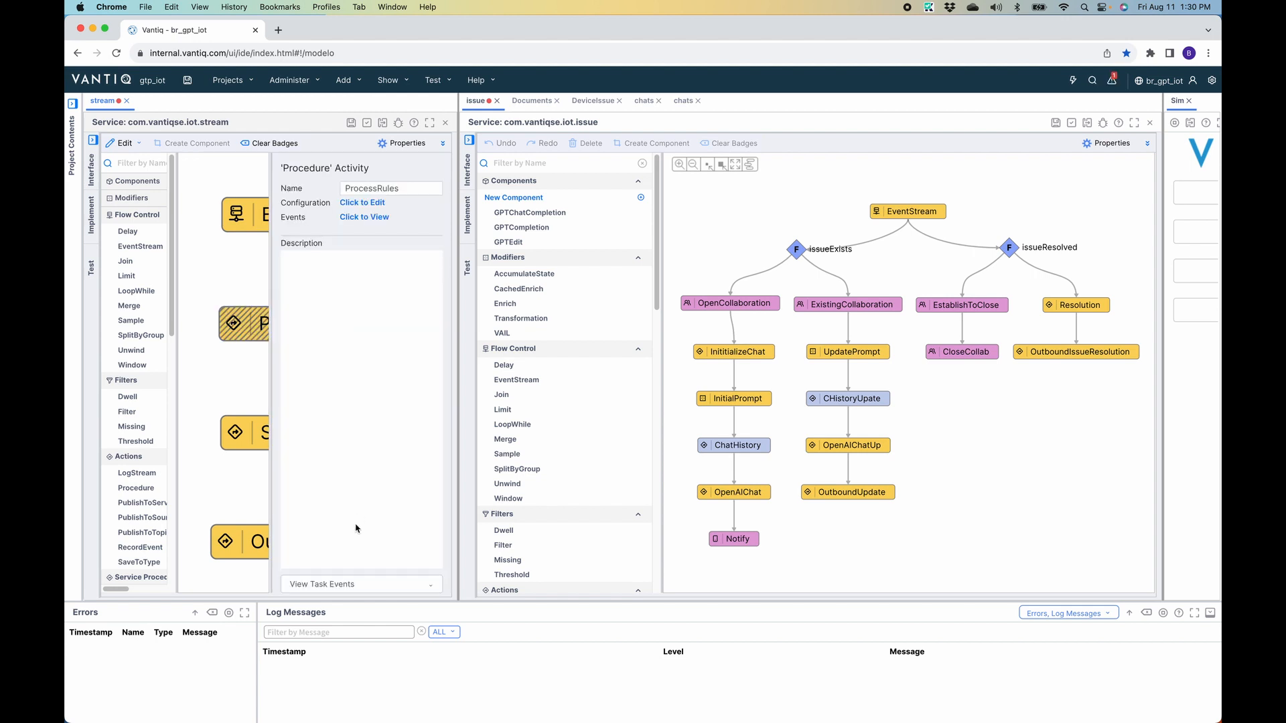
click(360, 583)
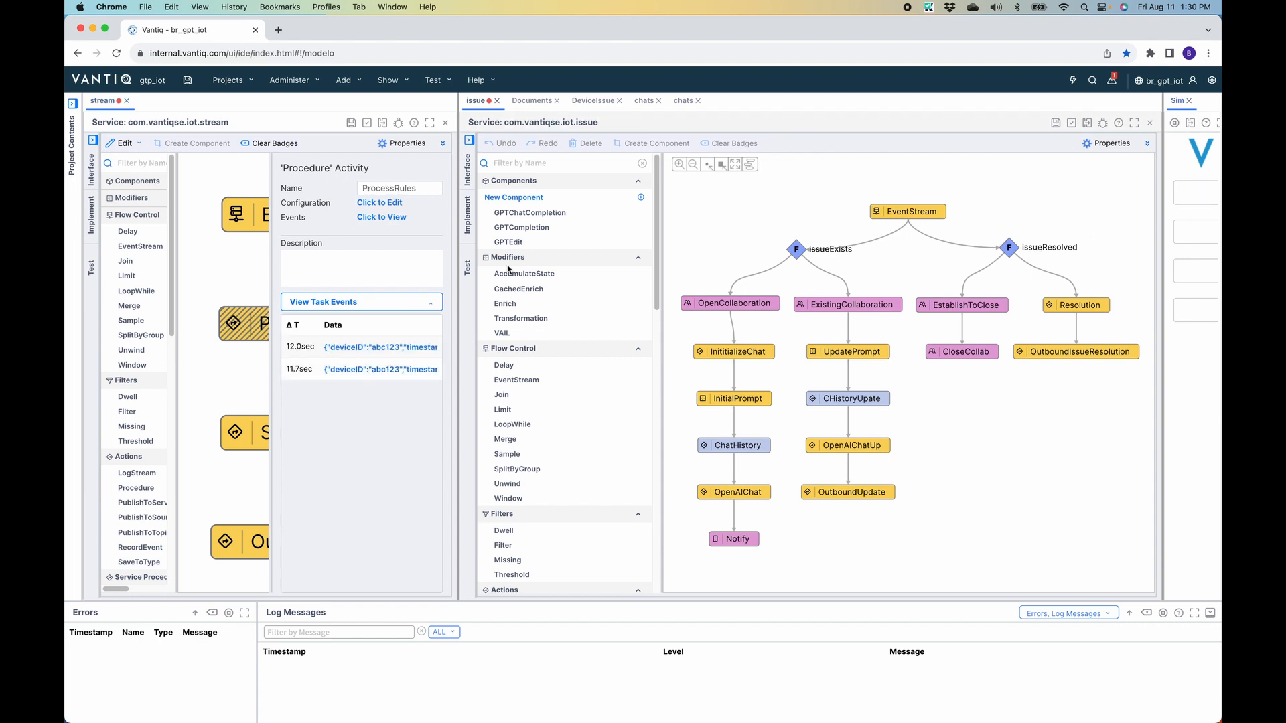
click(379, 347)
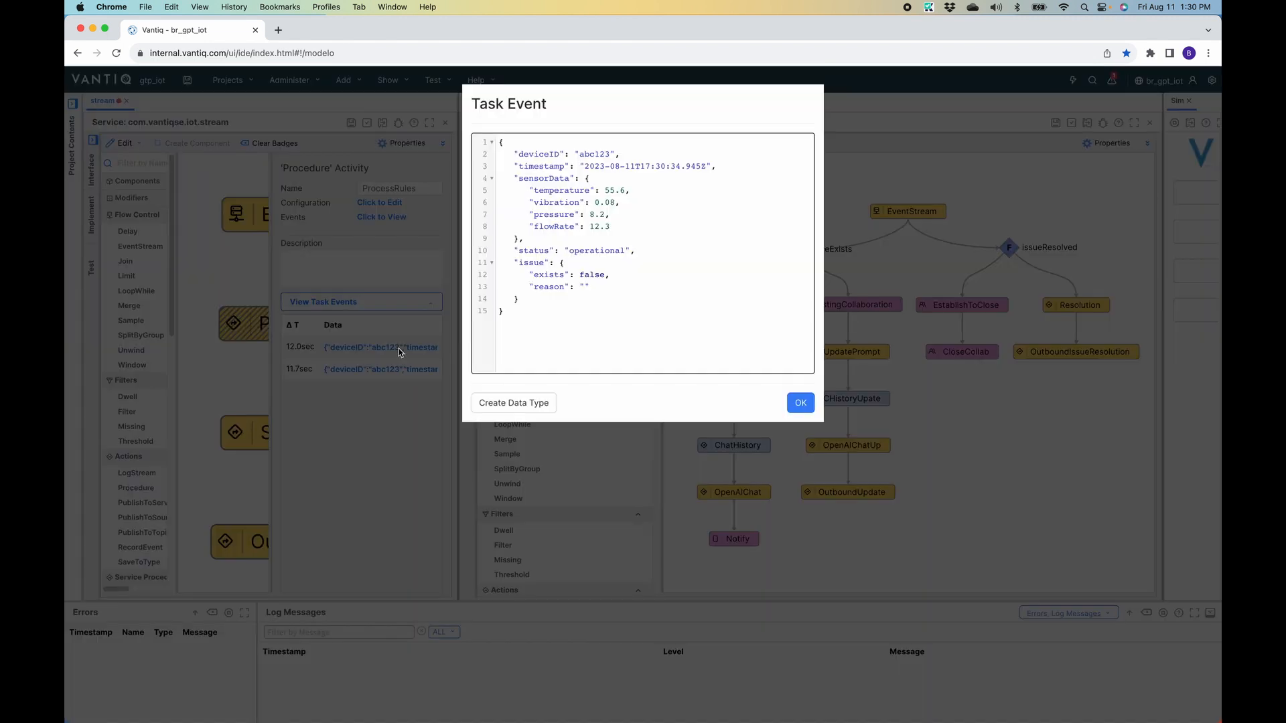
double_click(530, 262)
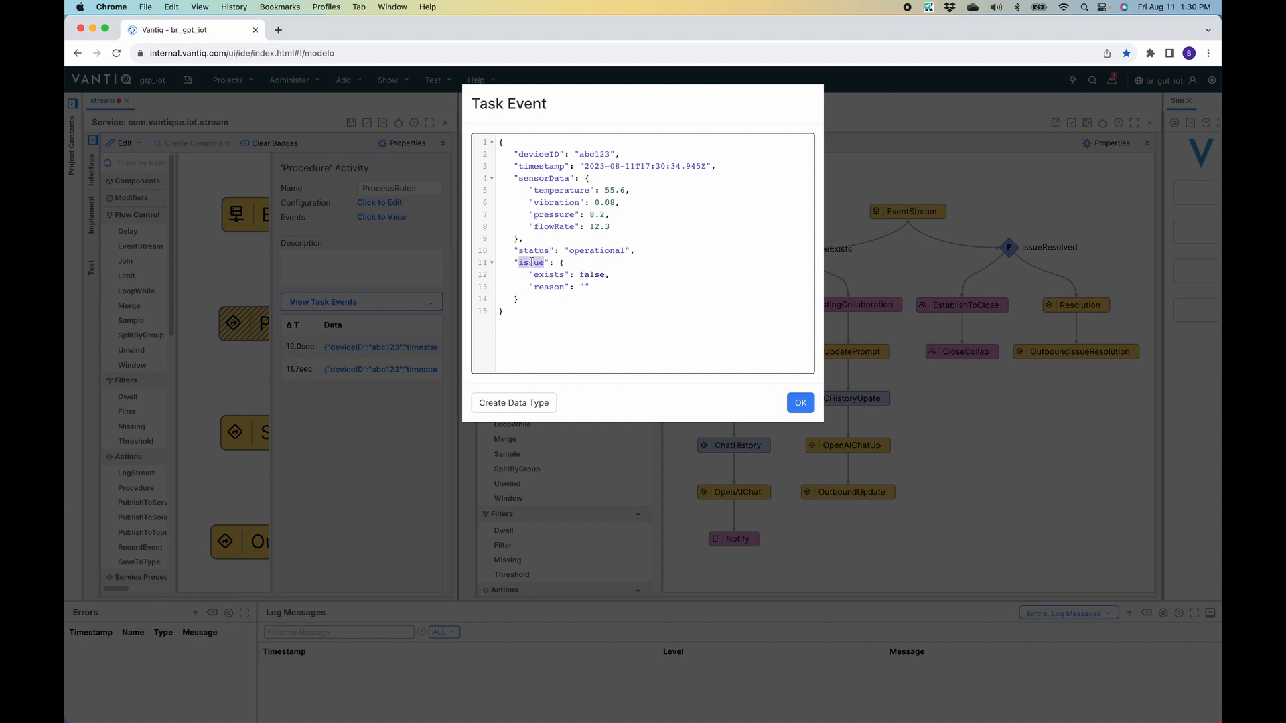
double_click(547, 275)
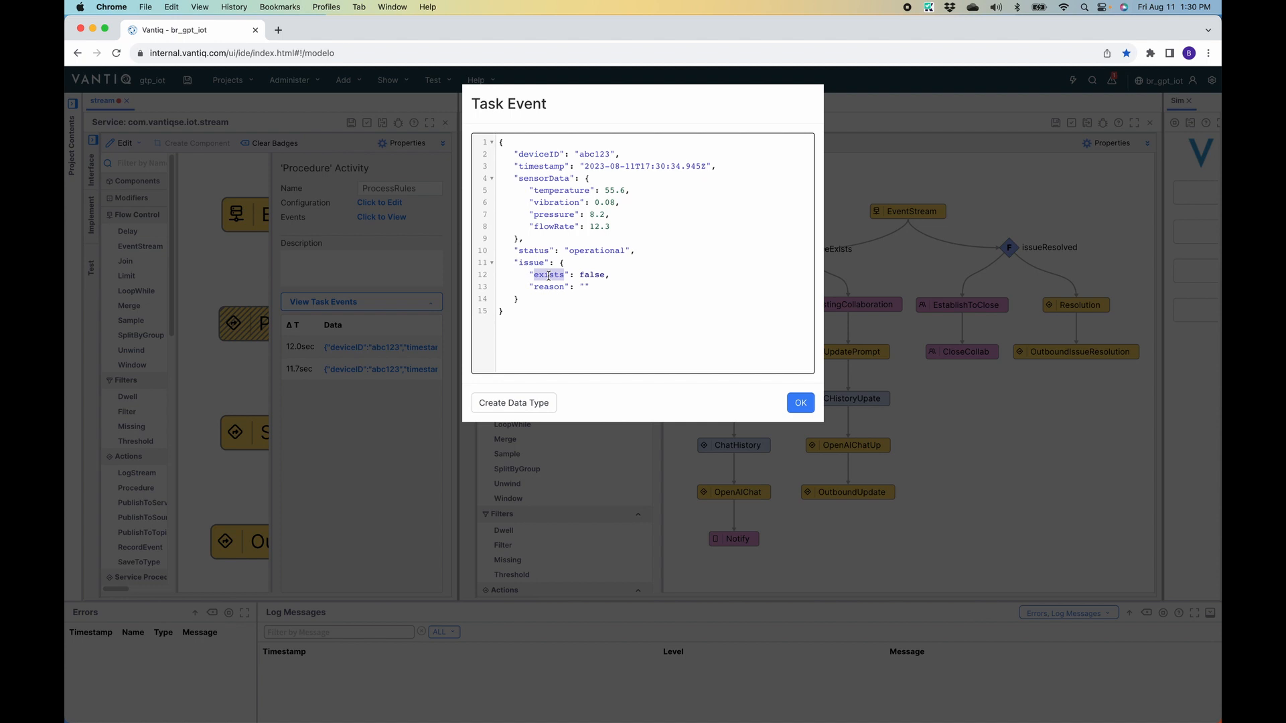
double_click(548, 287)
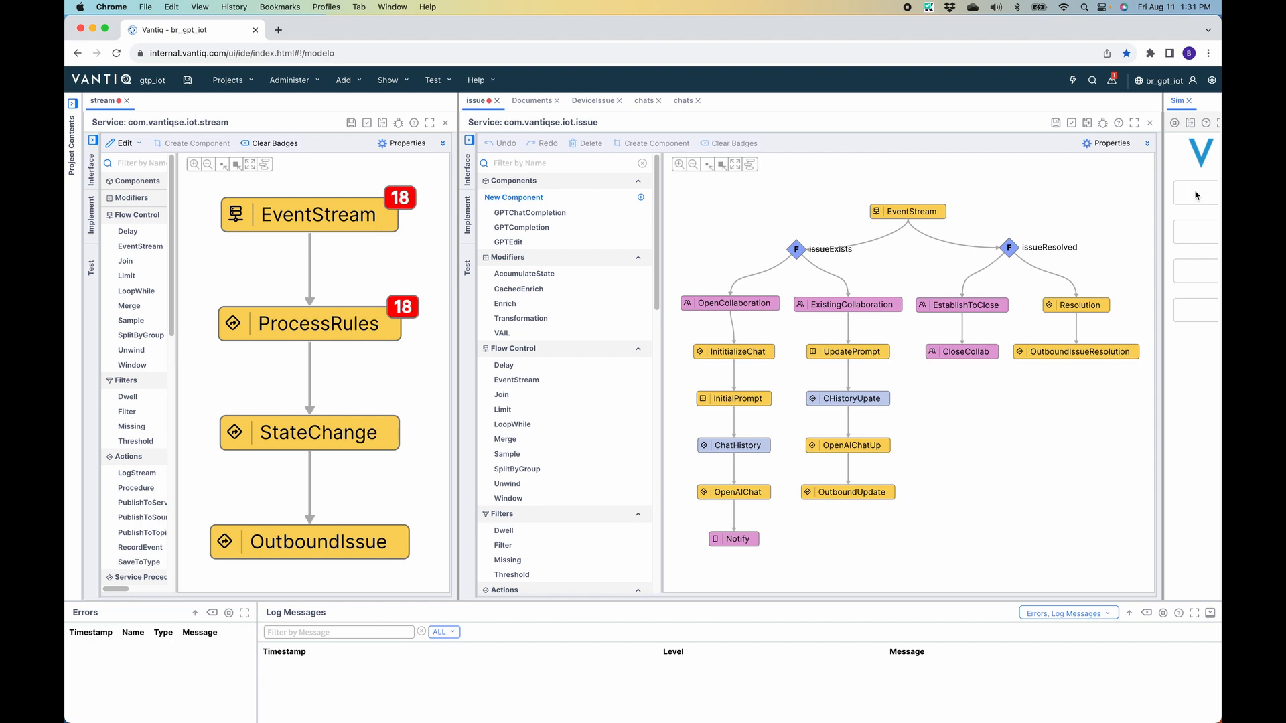
mouse_move(309, 443)
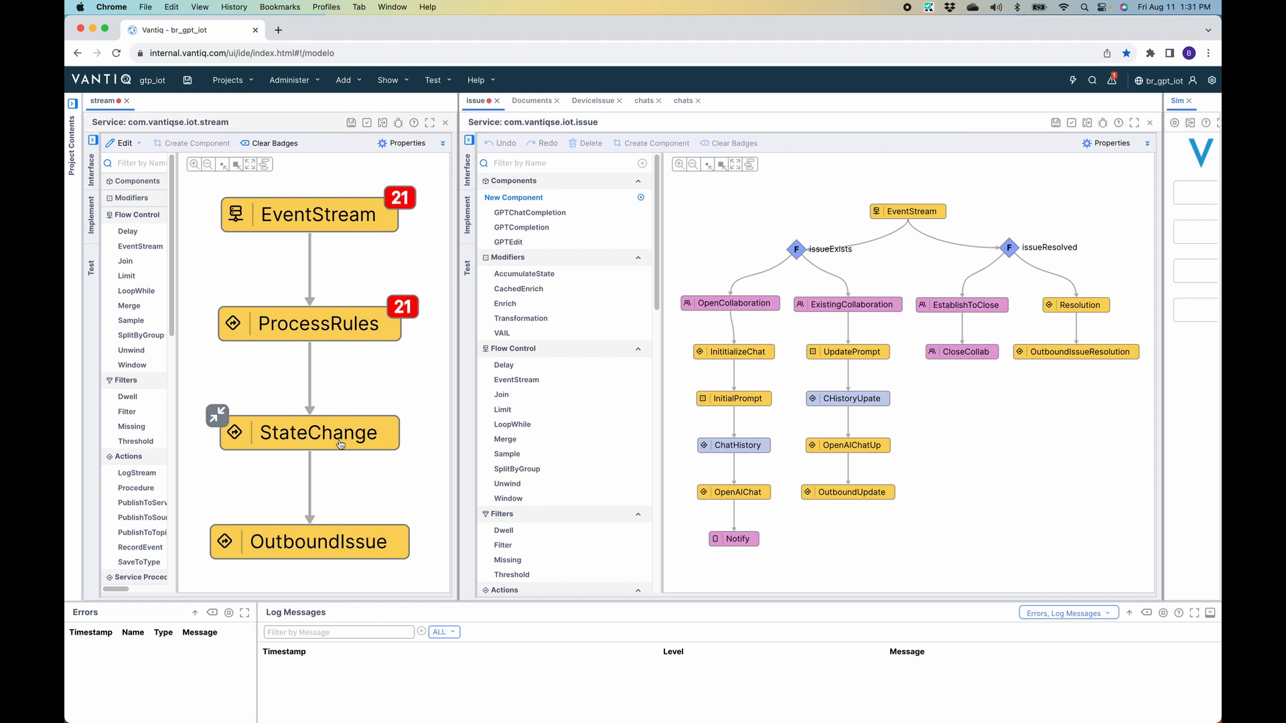
mouse_move(345, 443)
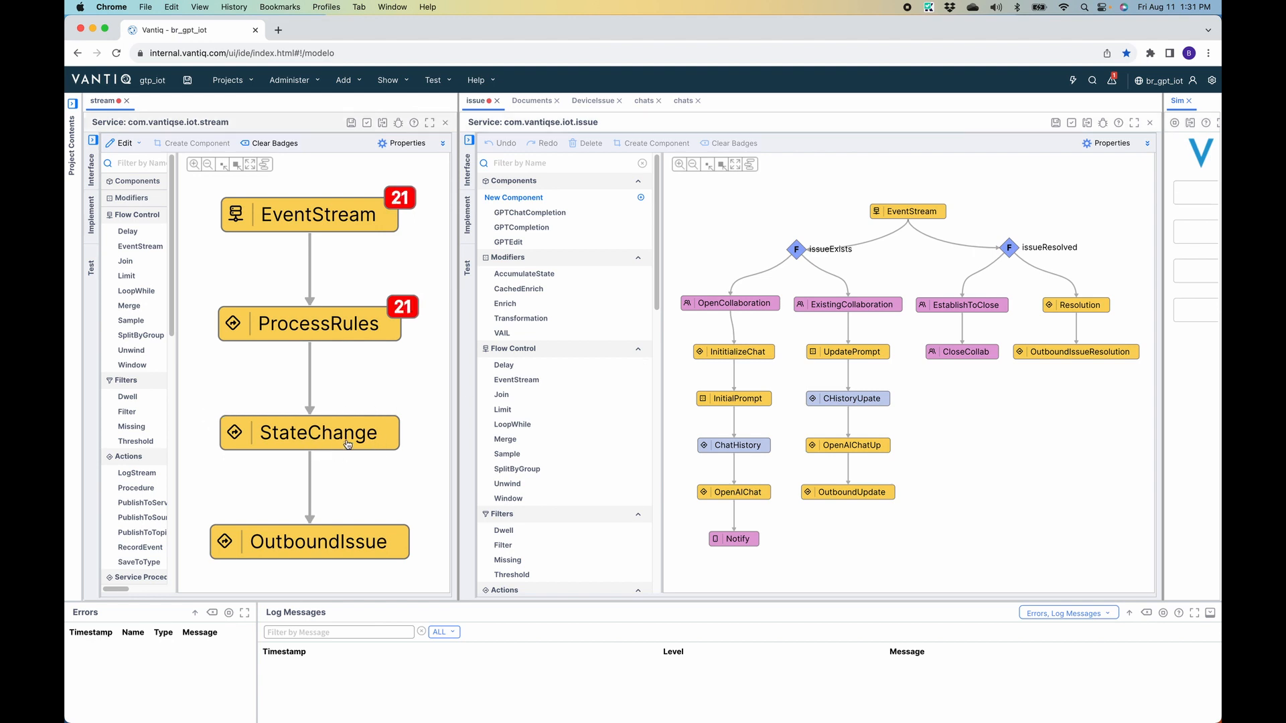
mouse_move(346, 432)
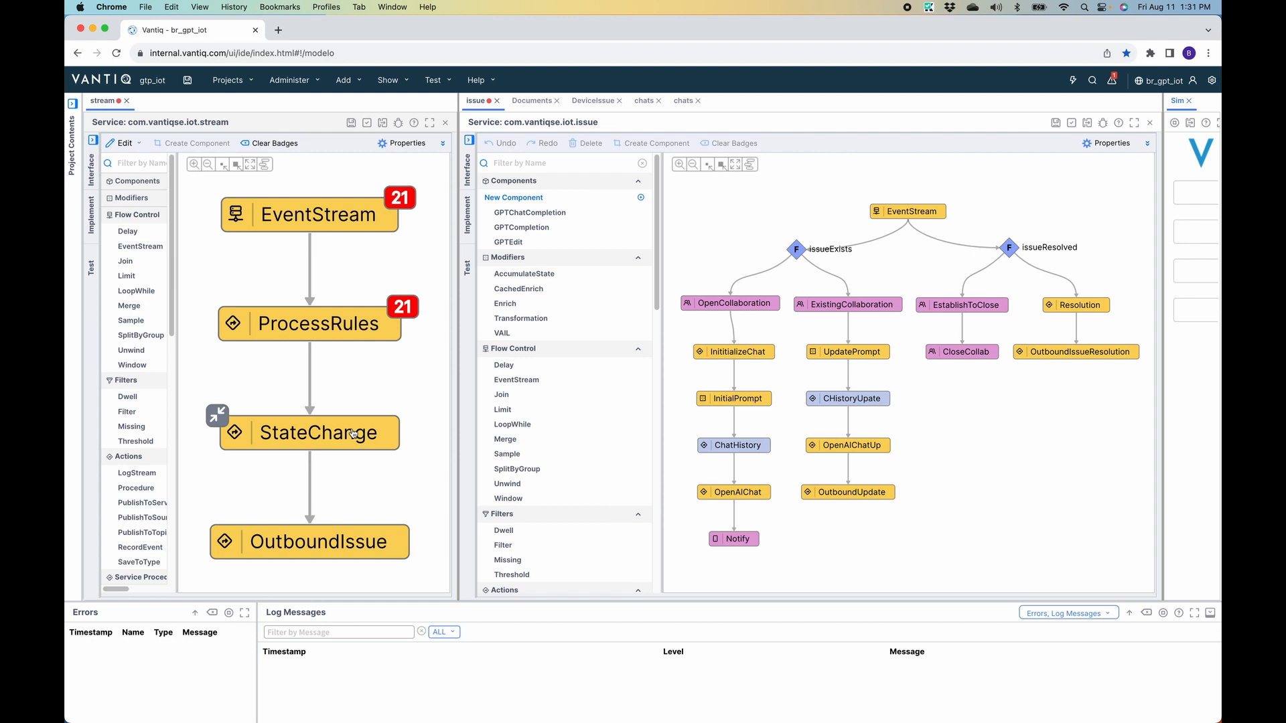
mouse_move(345, 548)
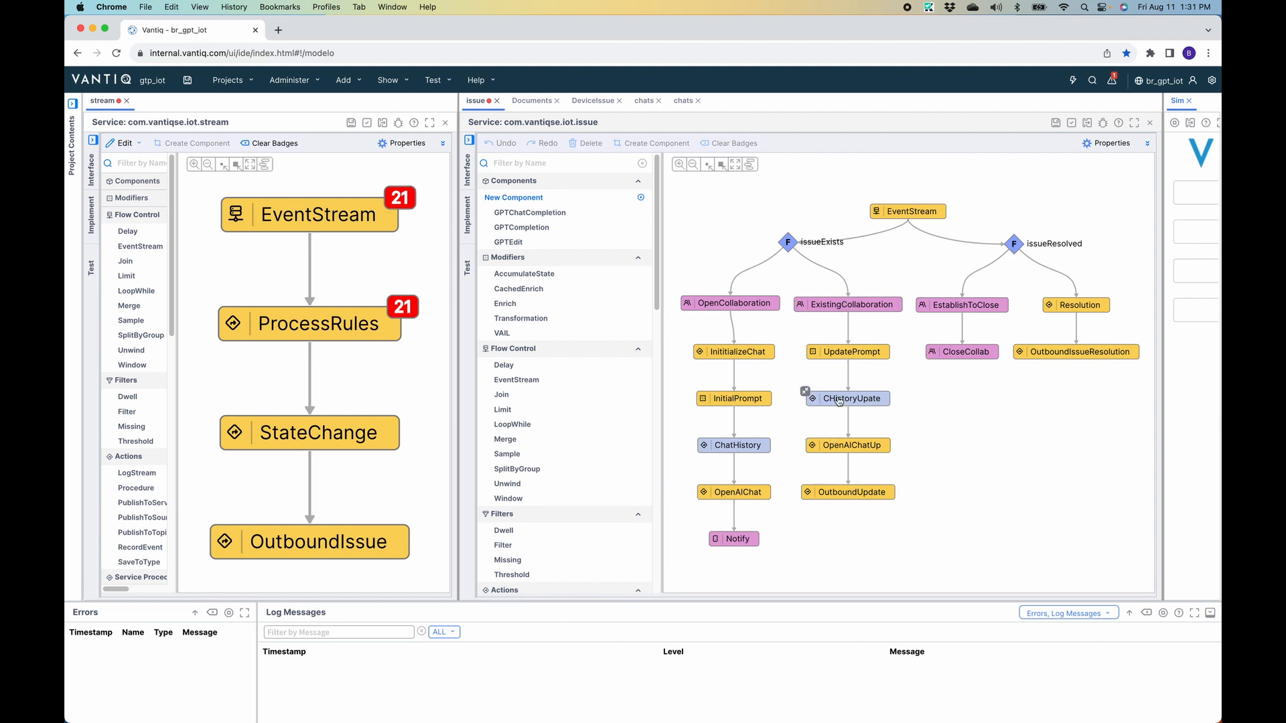
mouse_move(845, 408)
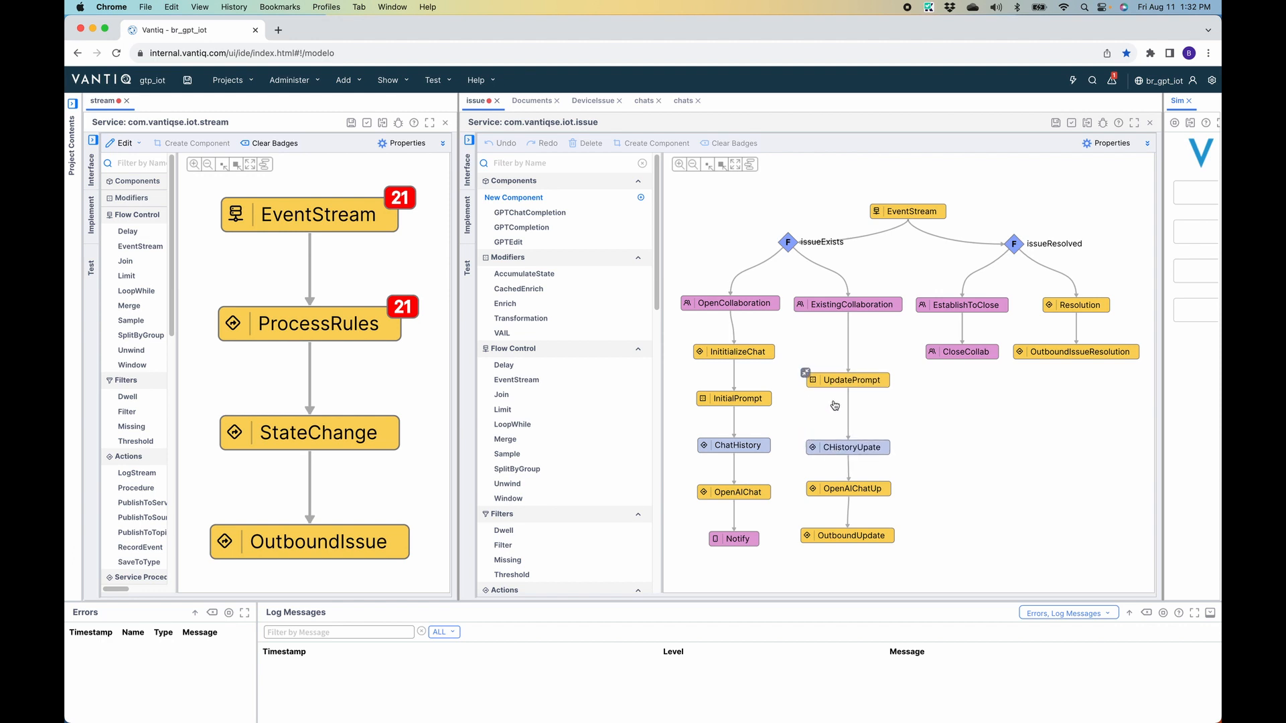
drag(847, 379, 849, 406)
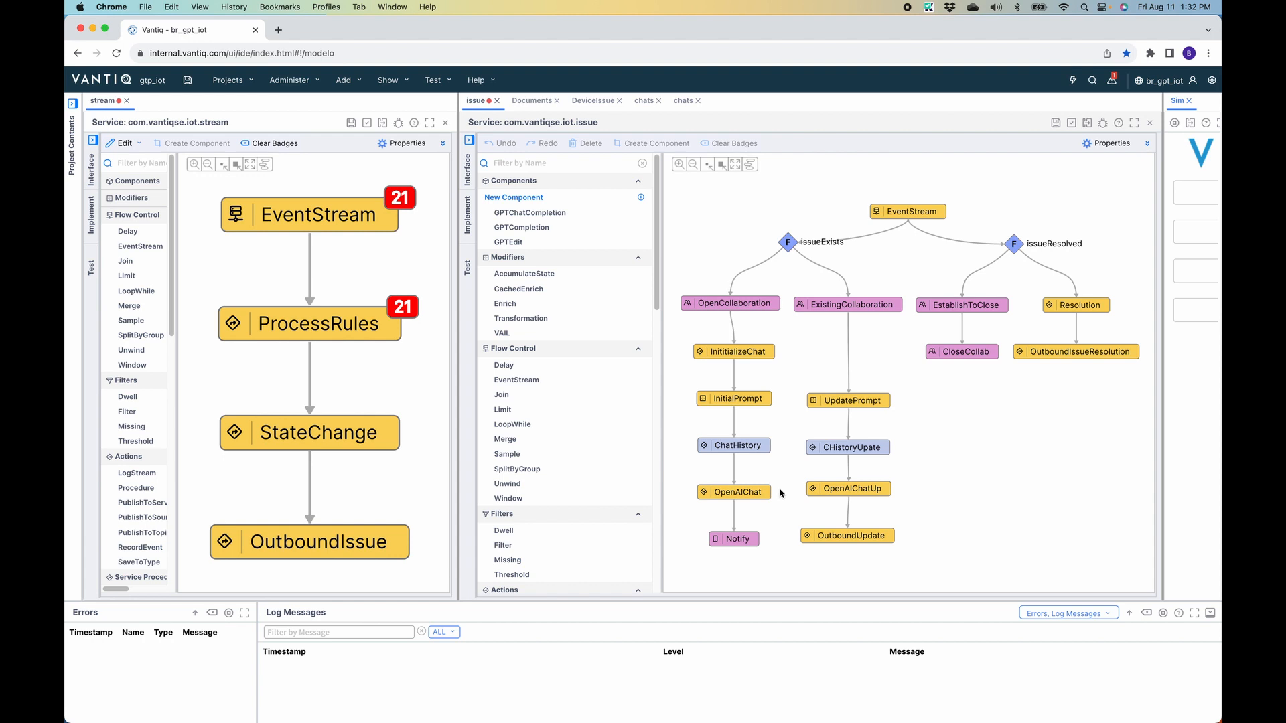
mouse_move(262, 388)
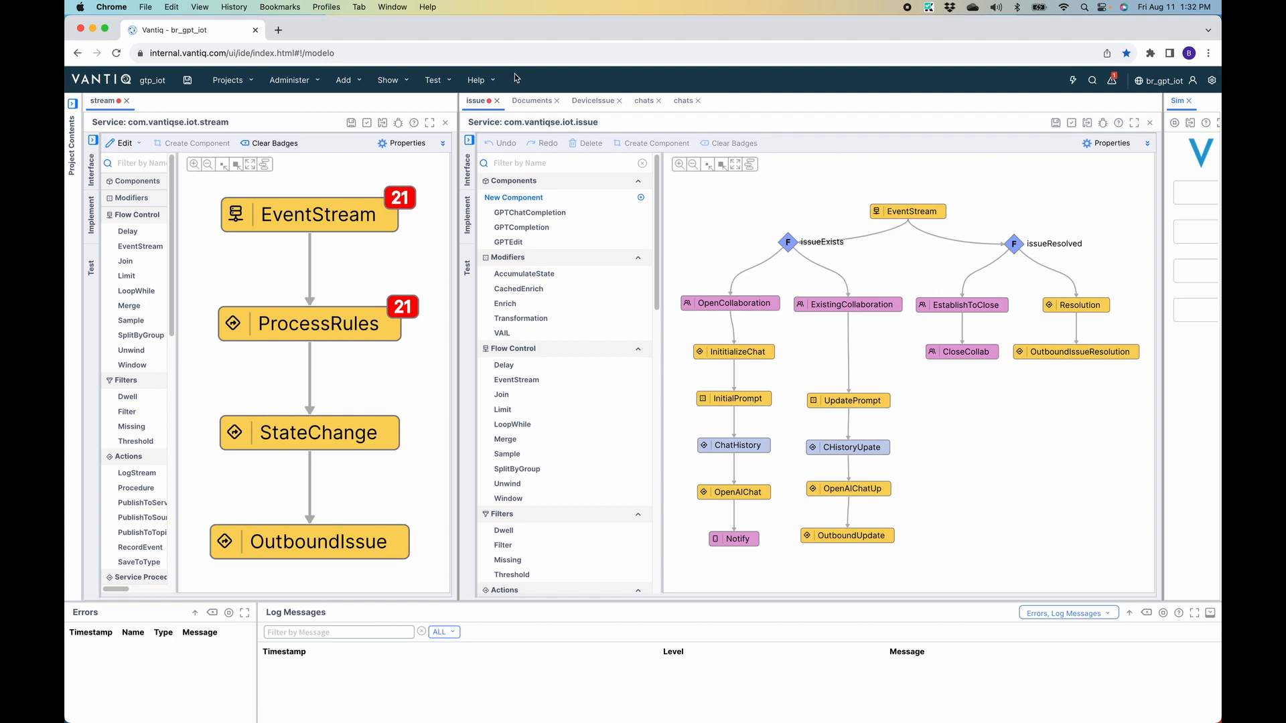
- Review templates/pumprepair.txt in Documents, cancel out, and return to the issue service flow
click(532, 101)
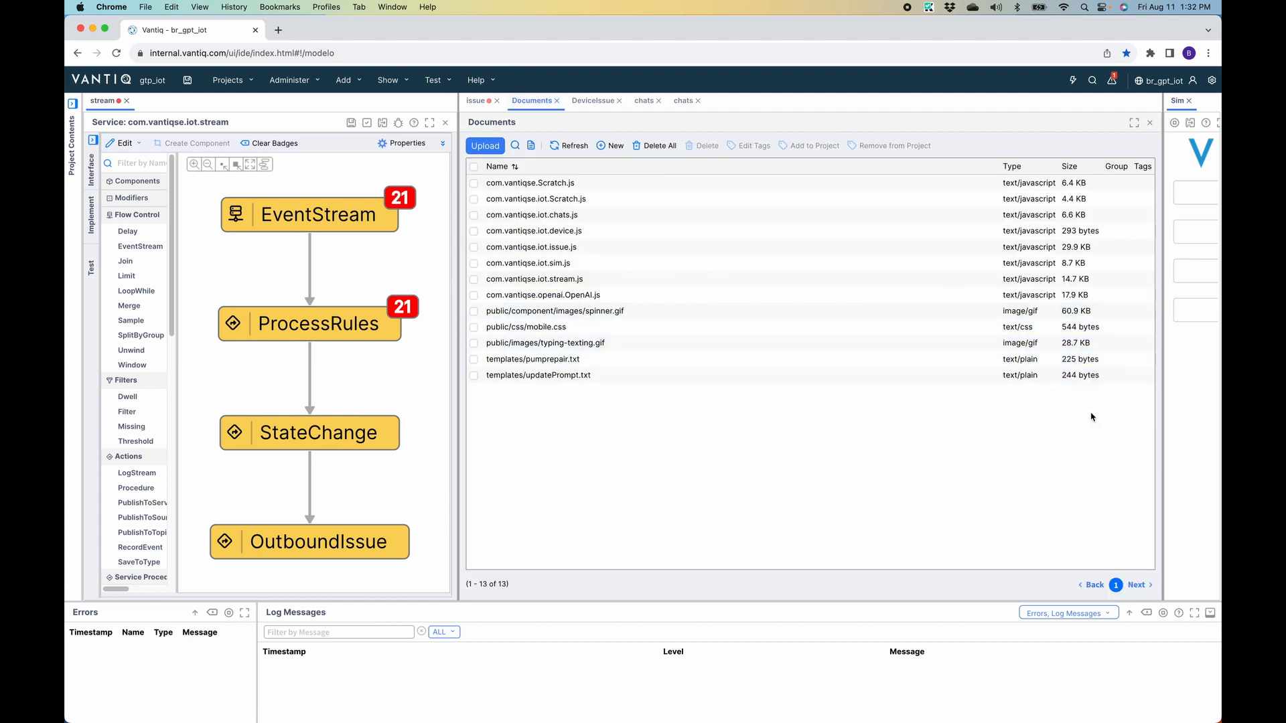
double_click(533, 359)
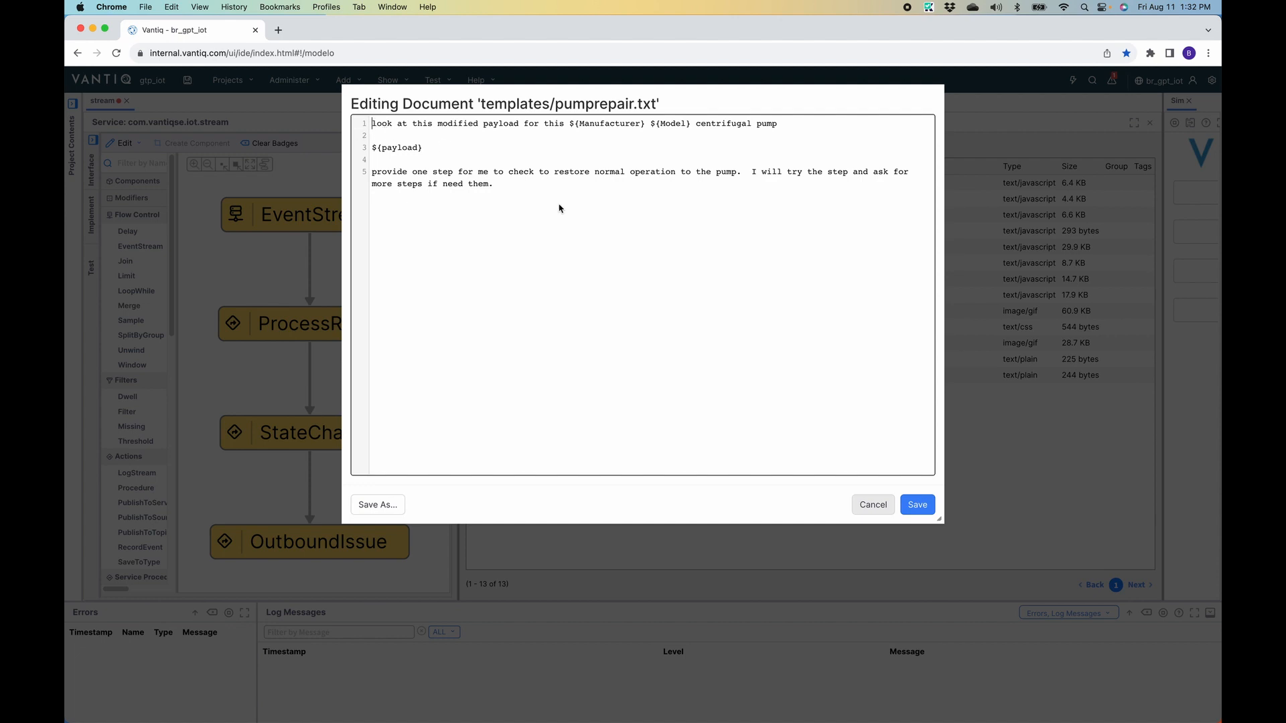
click(871, 505)
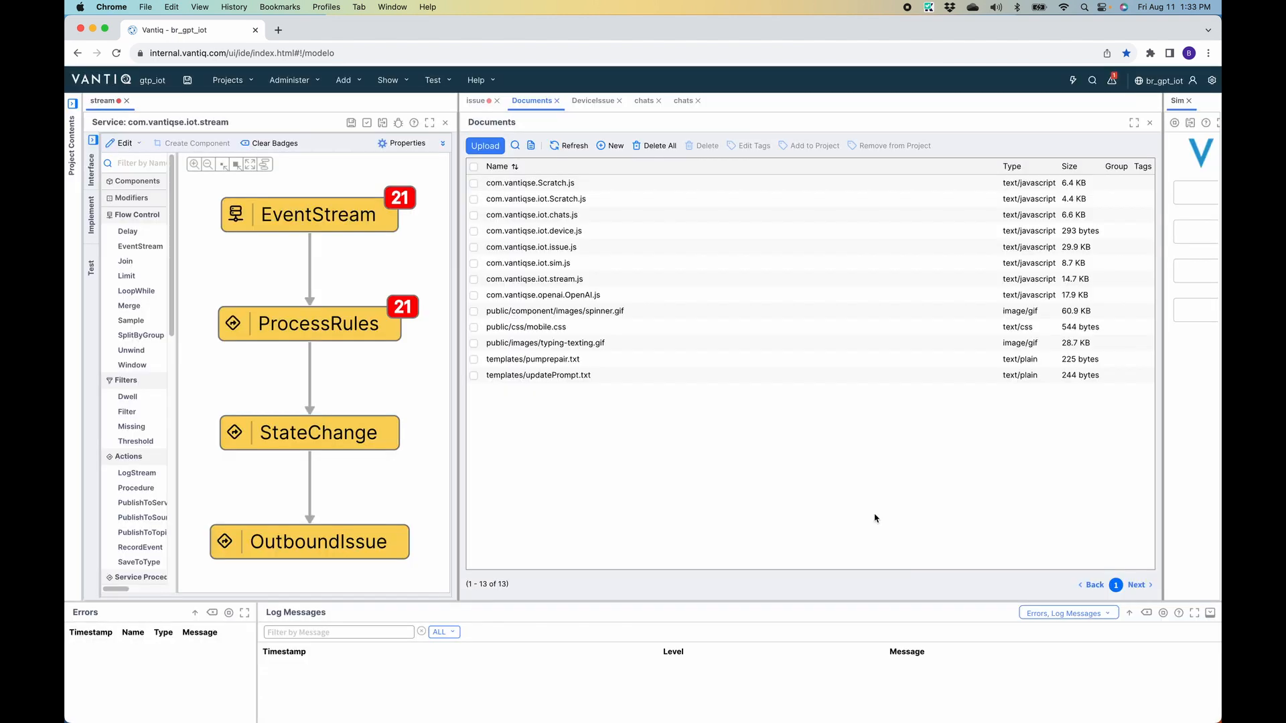
click(477, 100)
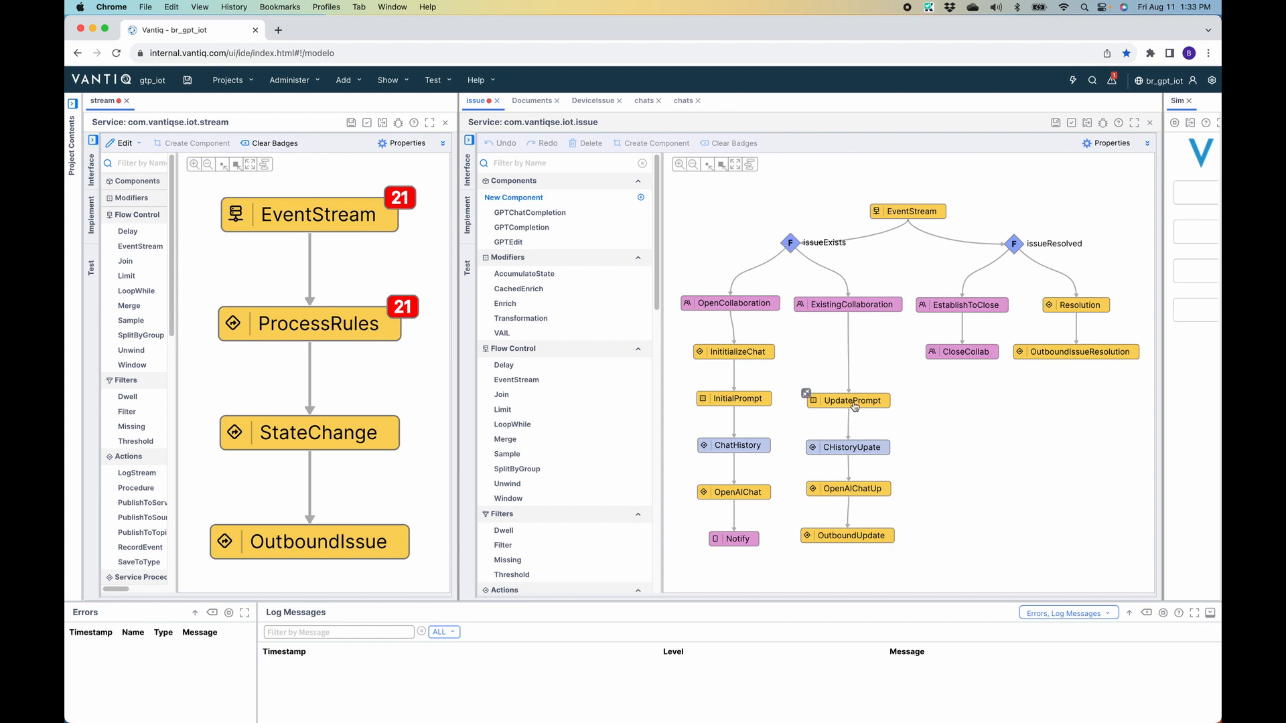
- From the Documents list, open templates/updatePrompt.txt for editing via its row actions
click(530, 100)
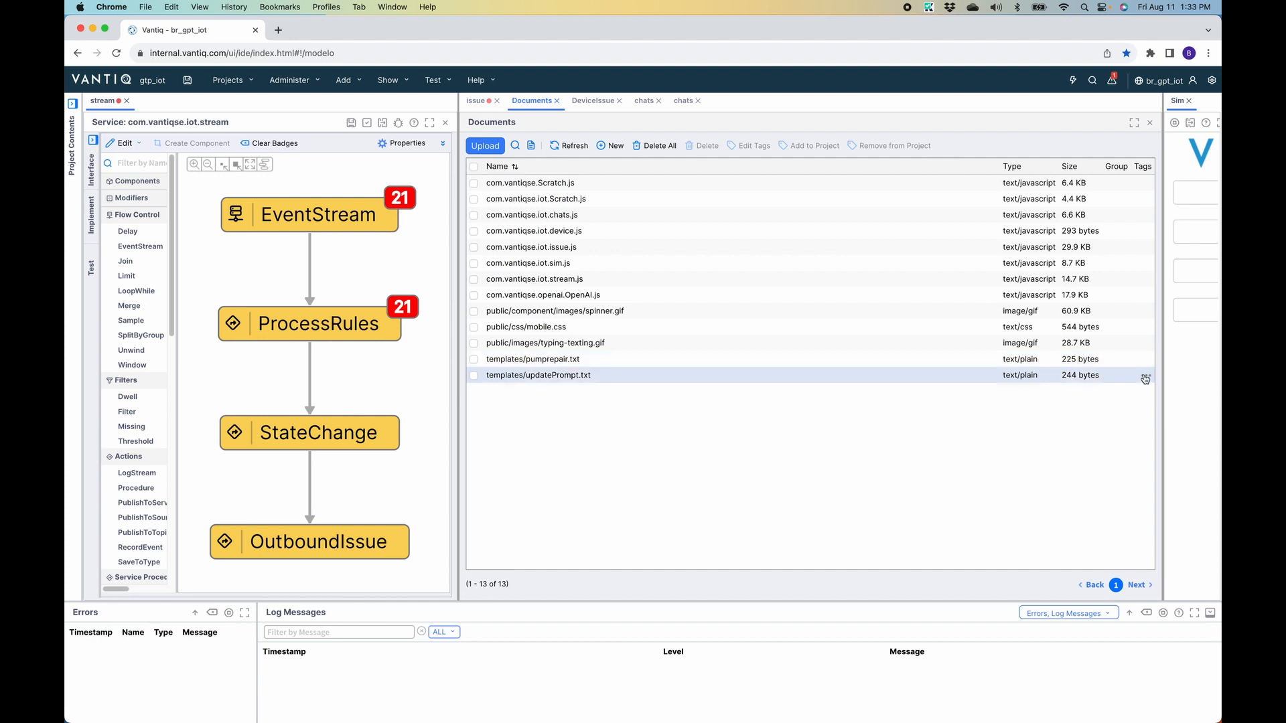
click(1145, 378)
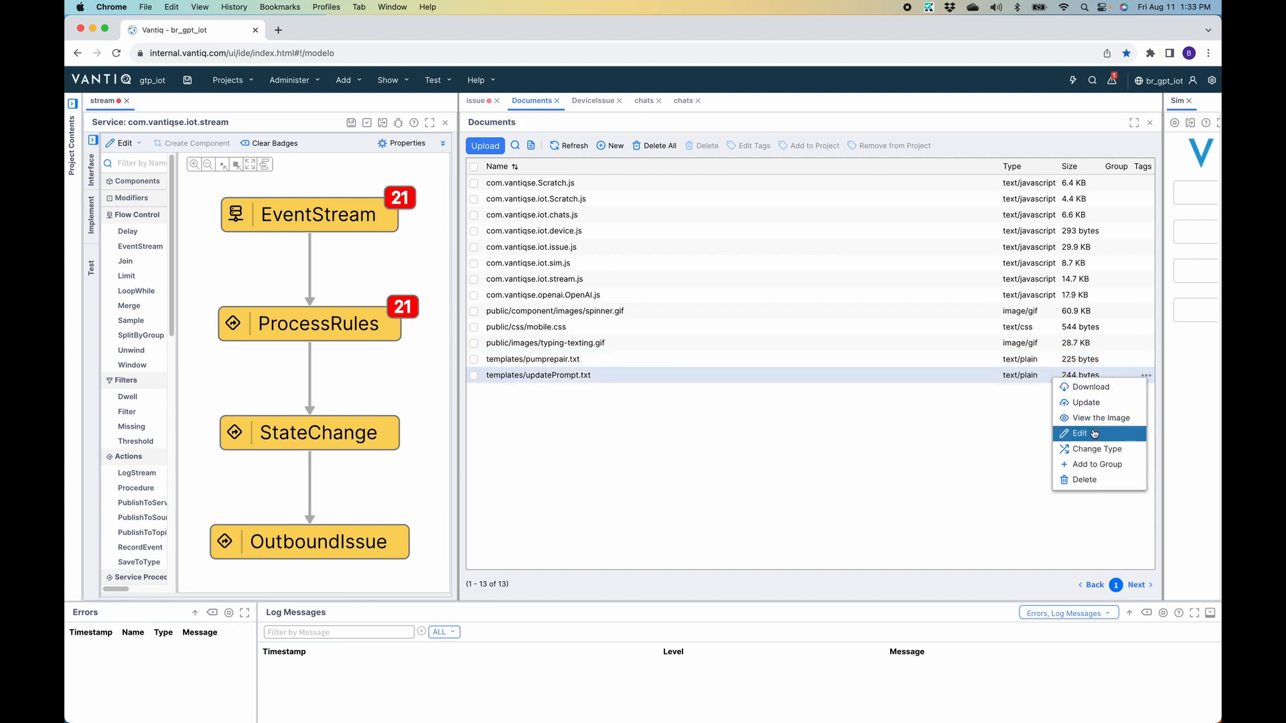
click(1079, 432)
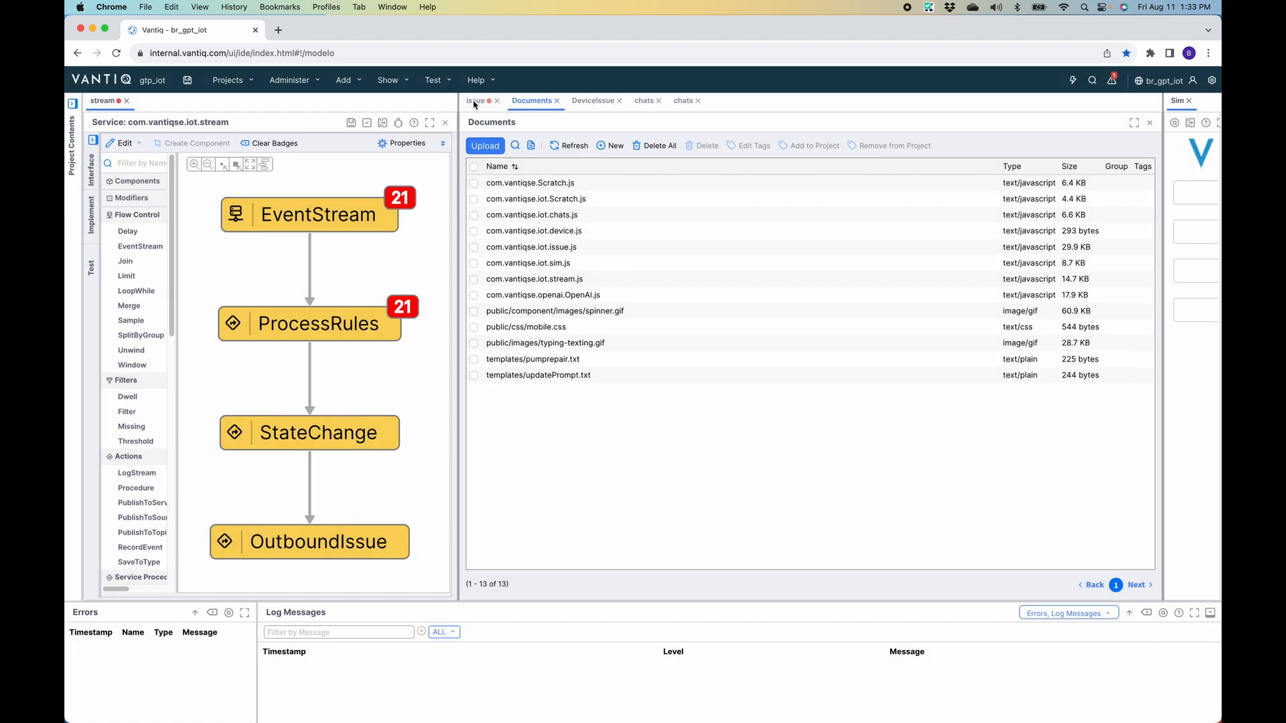
- Show com.vantiqse.iot.issue beside the phone and select the OpenCollaboration node as an issue flows through
click(475, 101)
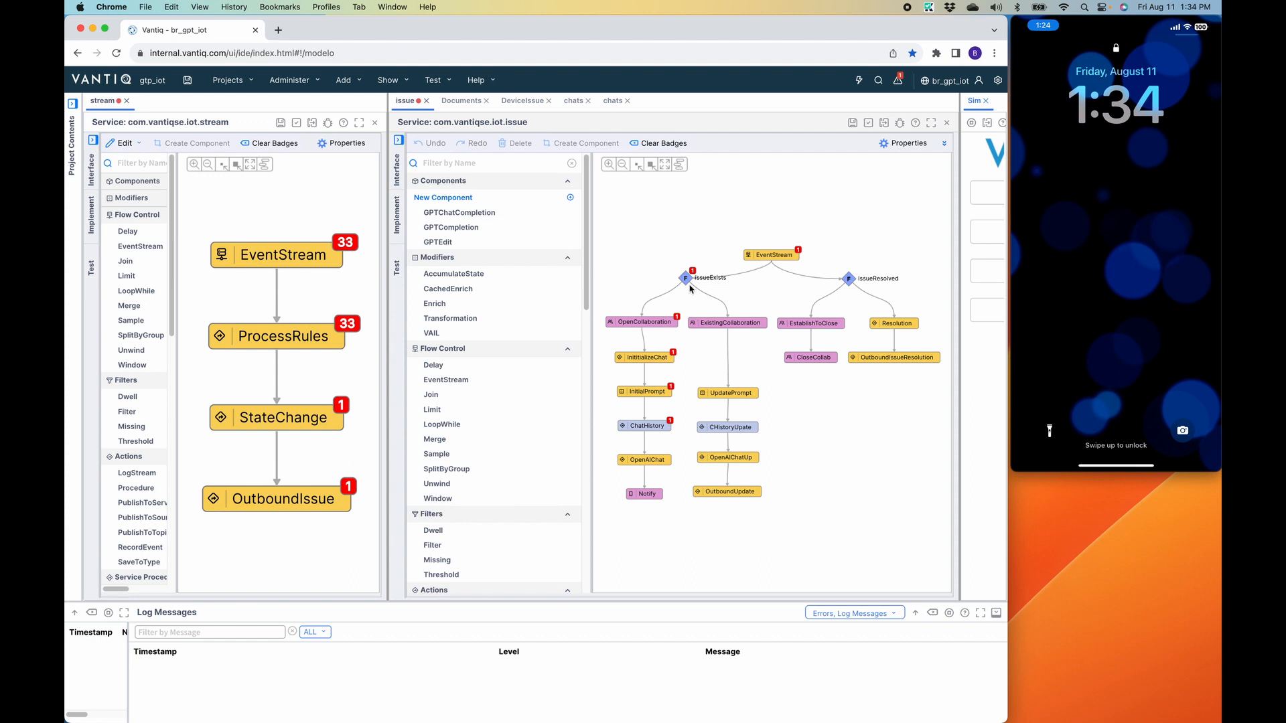
click(642, 322)
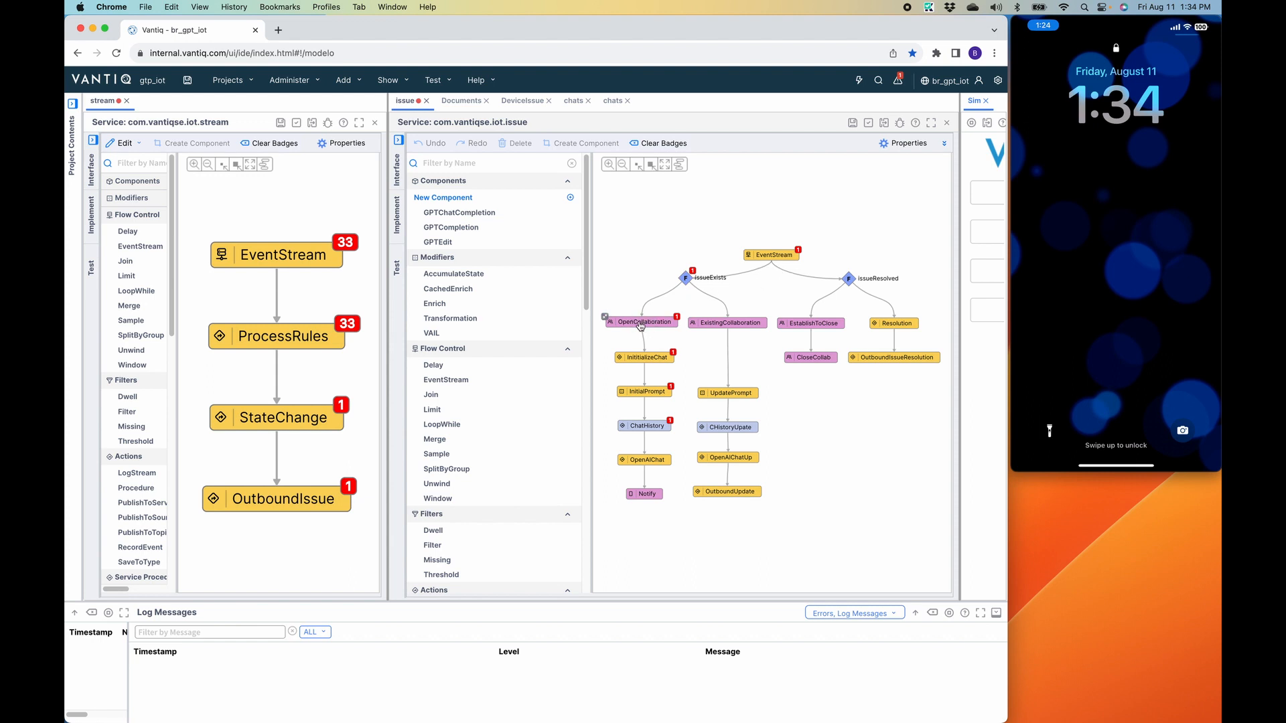
click(644, 426)
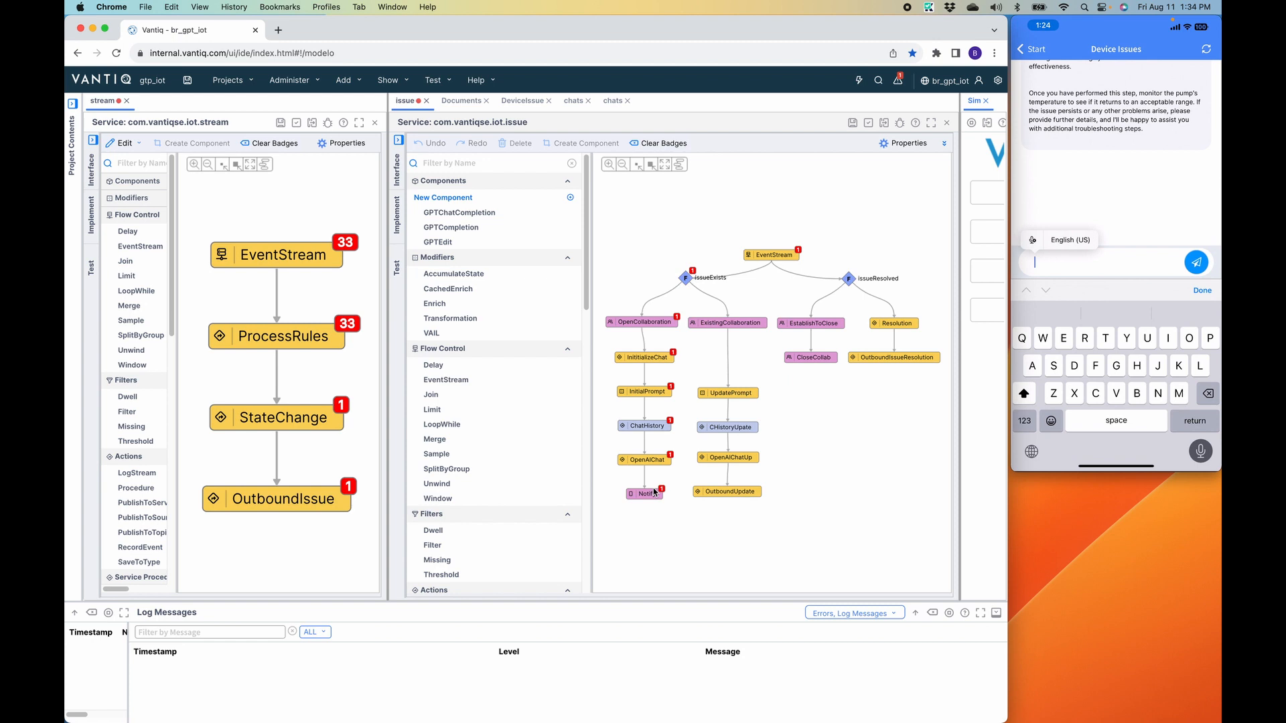
- Tell the Device Issues chat the steps failed and ask what else to try, receiving the impeller-cleaning step
text(I tried all those steps nothing)
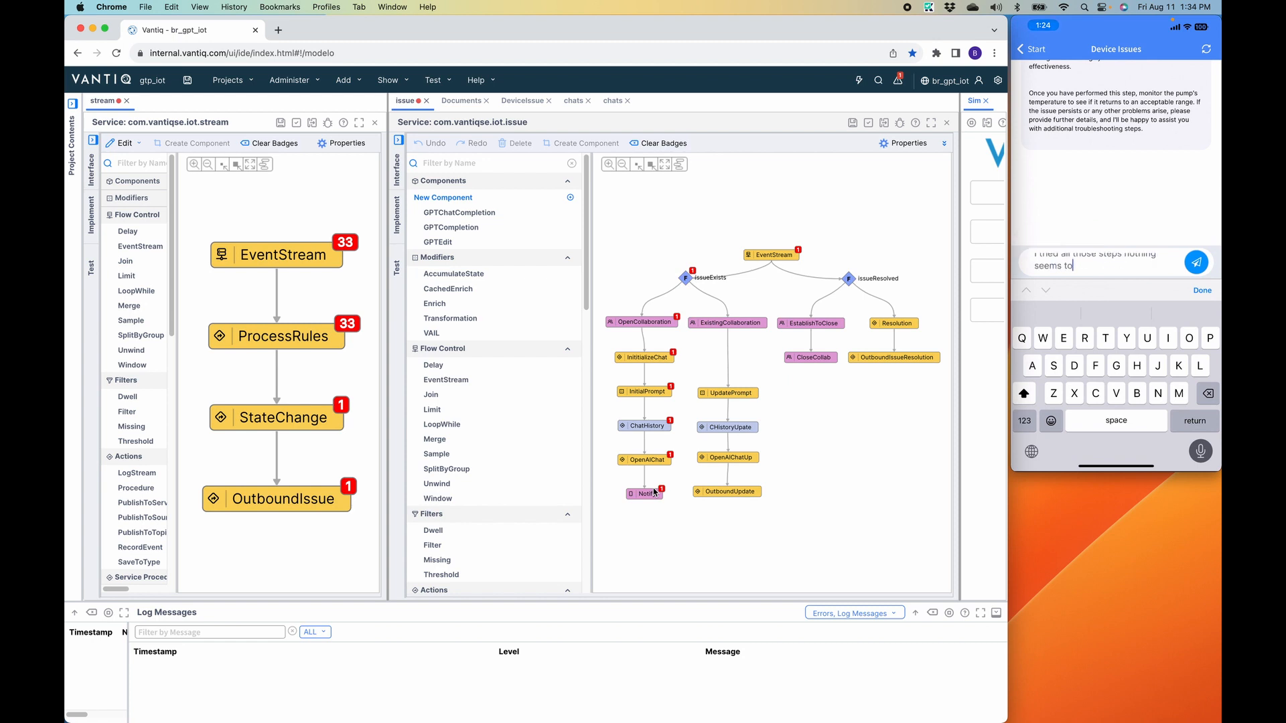
text(else can)
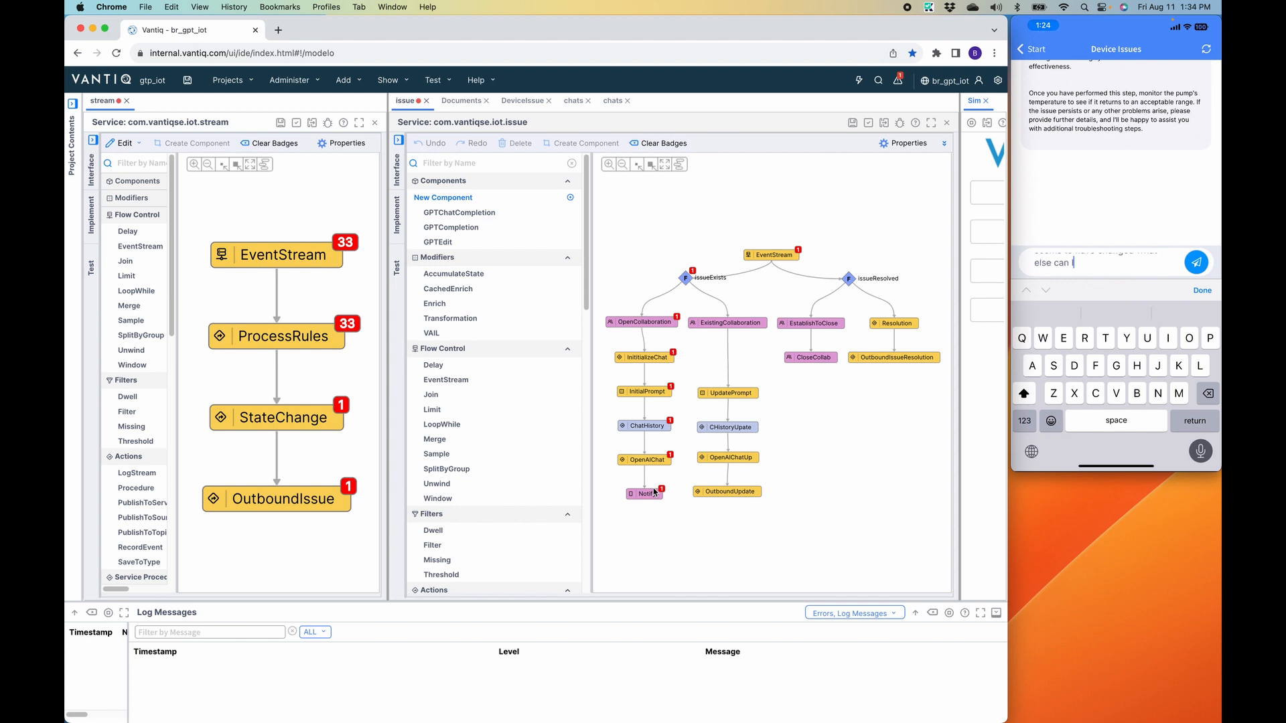
click(1195, 262)
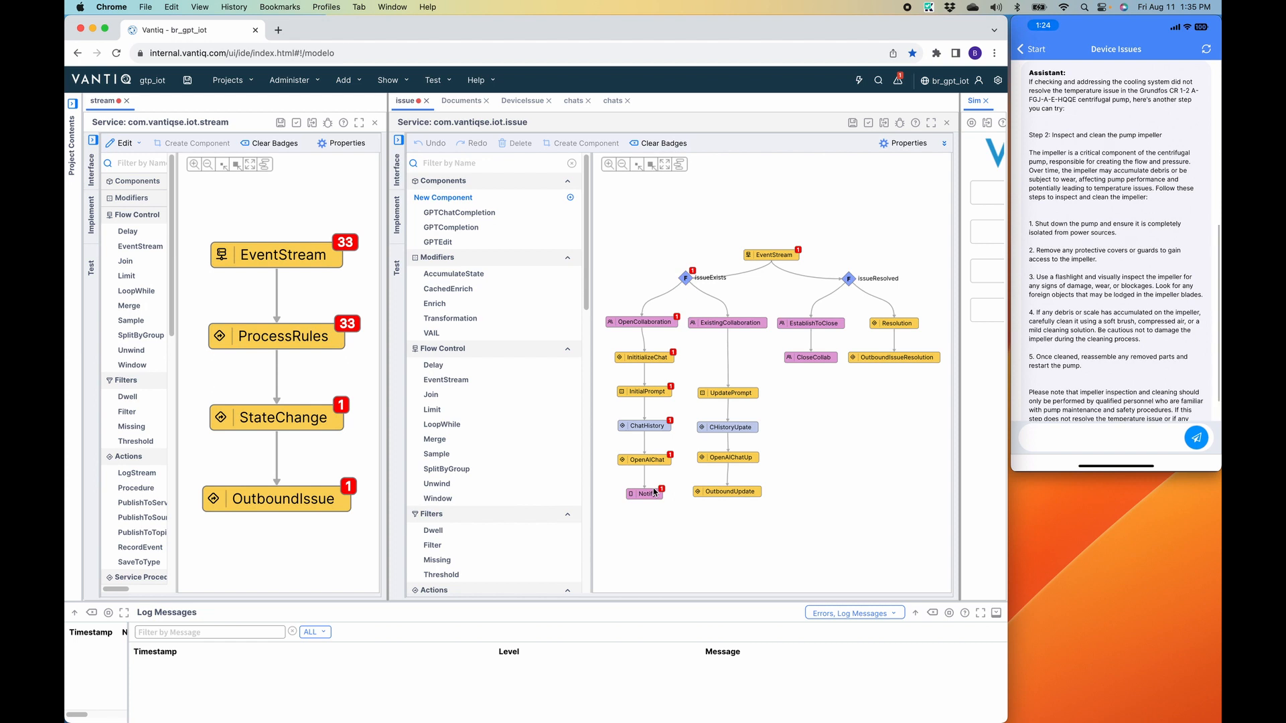
scroll(down, 3)
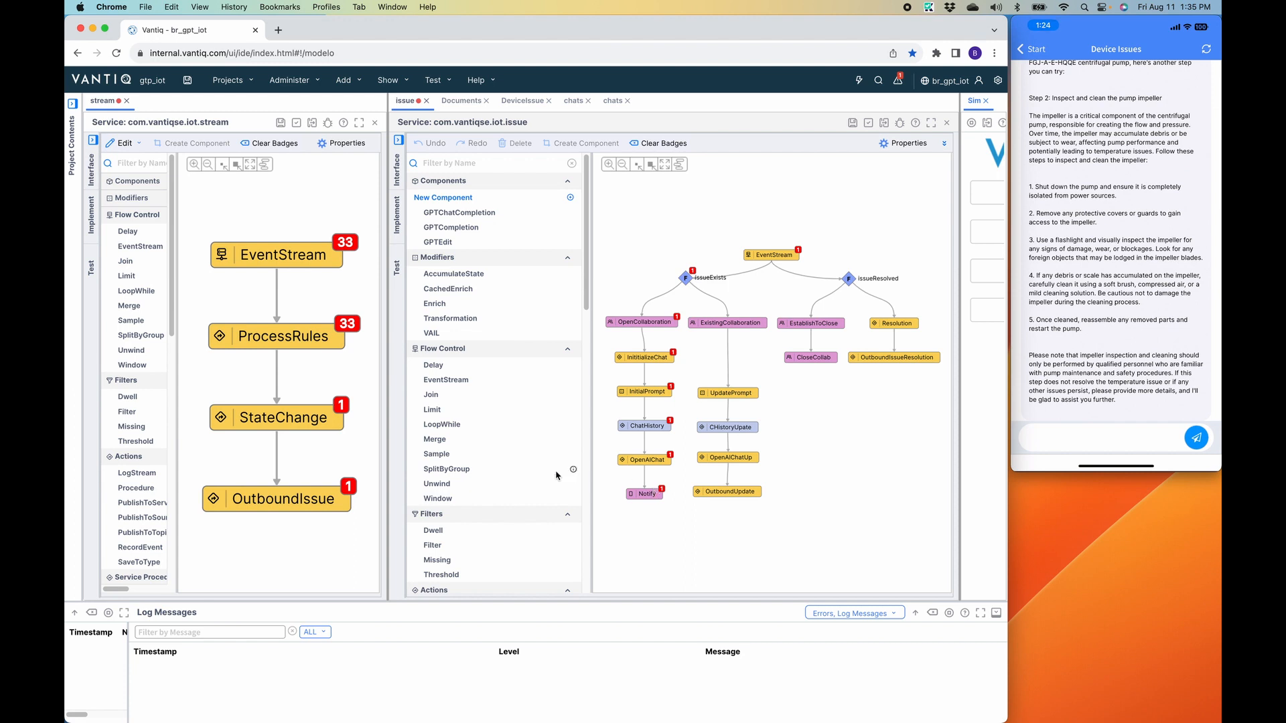
mouse_move(326, 390)
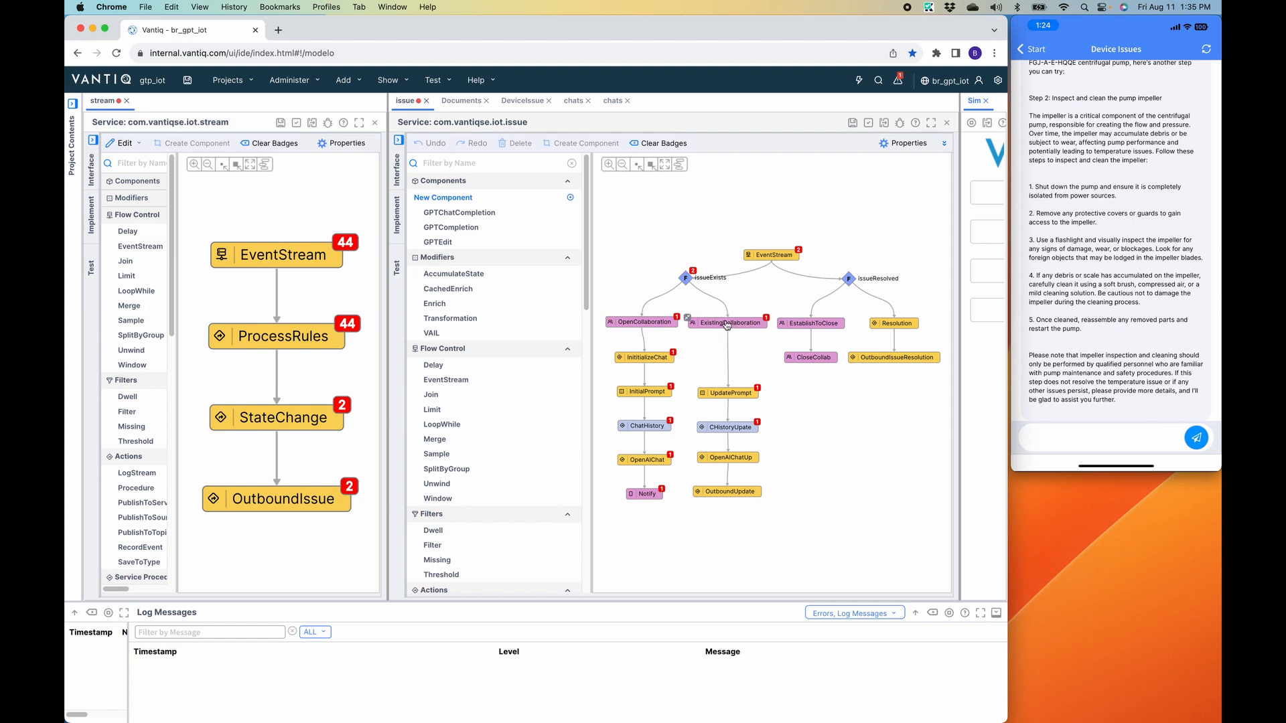
mouse_move(724, 330)
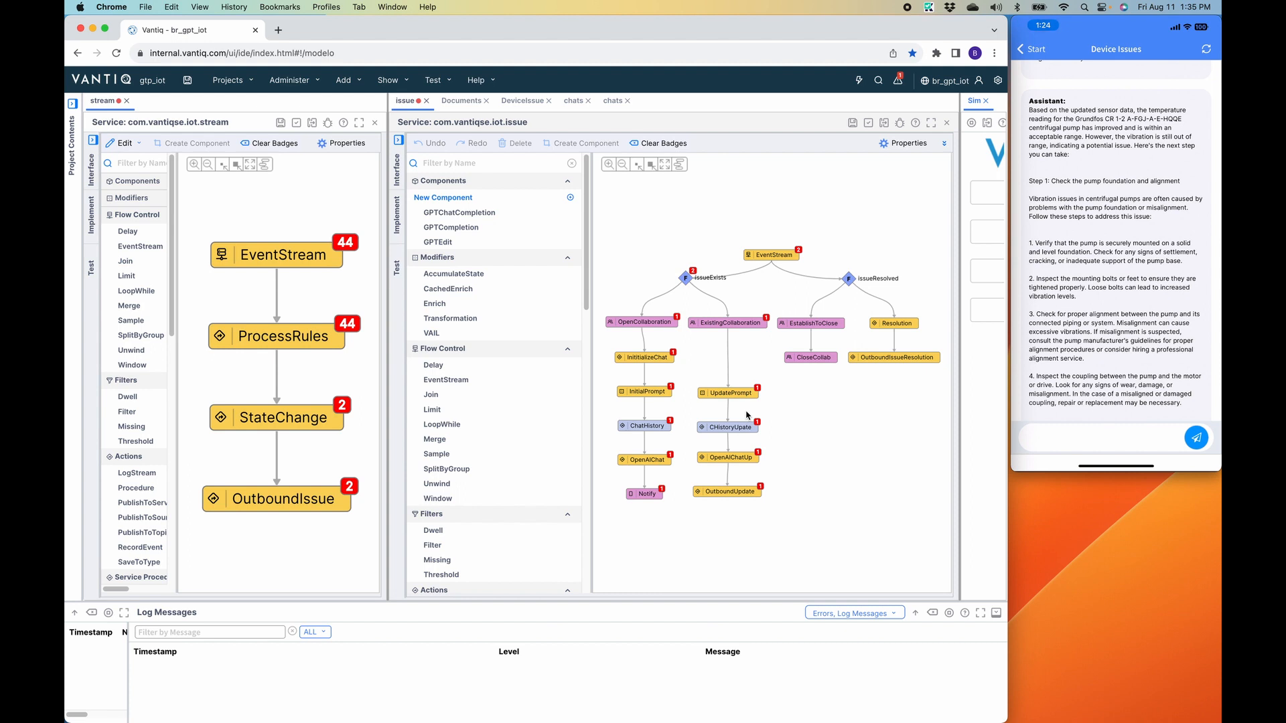
- Read the vibration response, ask 'Any last suggestions?' and view the bearing and balancing advice
scroll(down, 3)
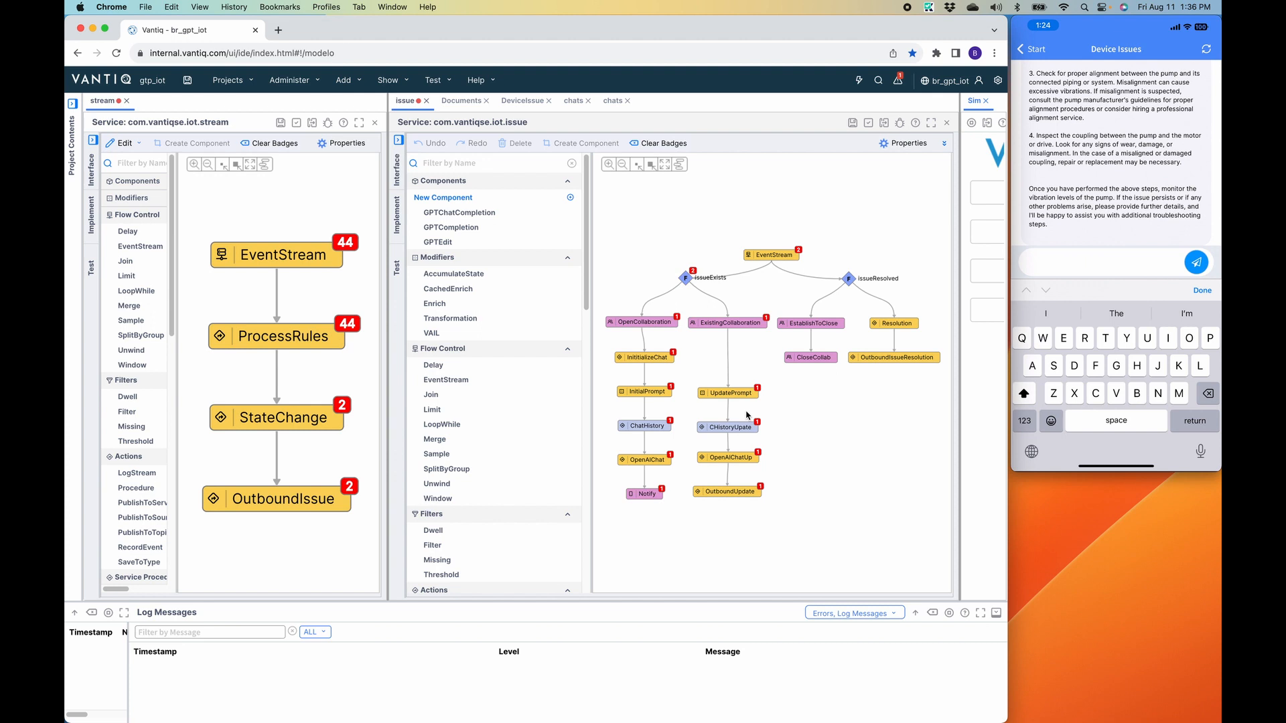
click(1196, 263)
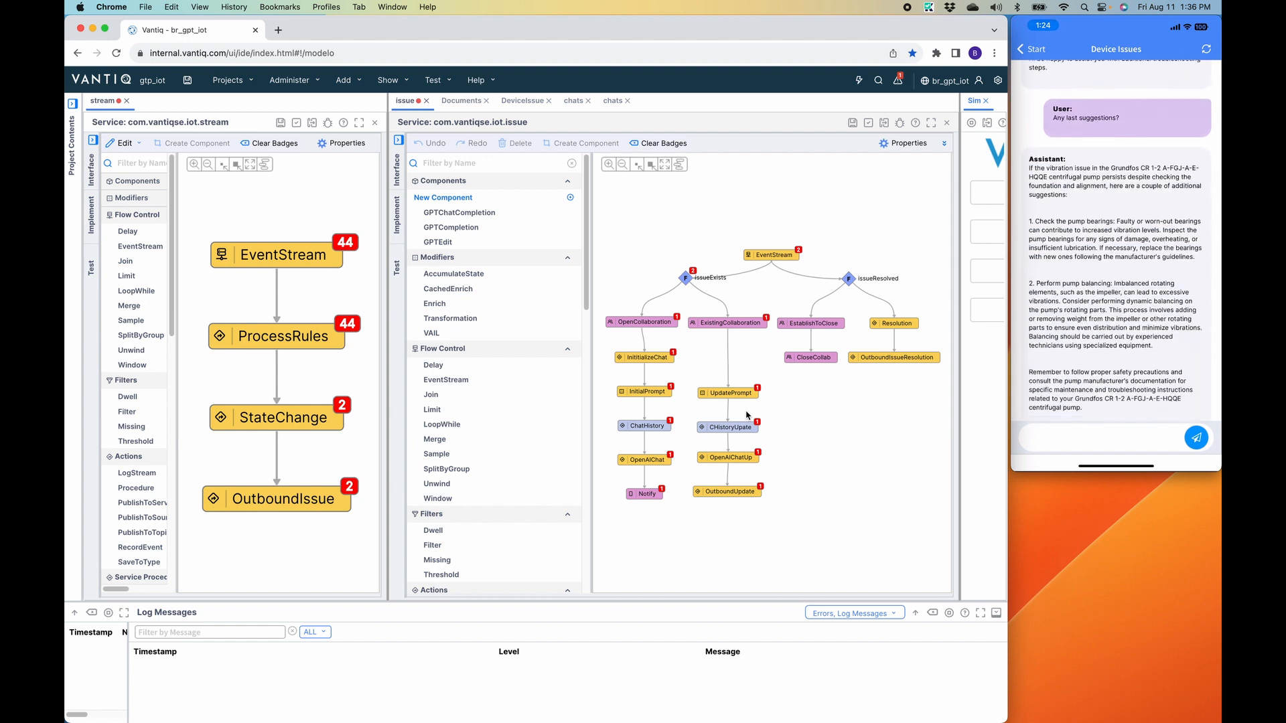
scroll(down, 3)
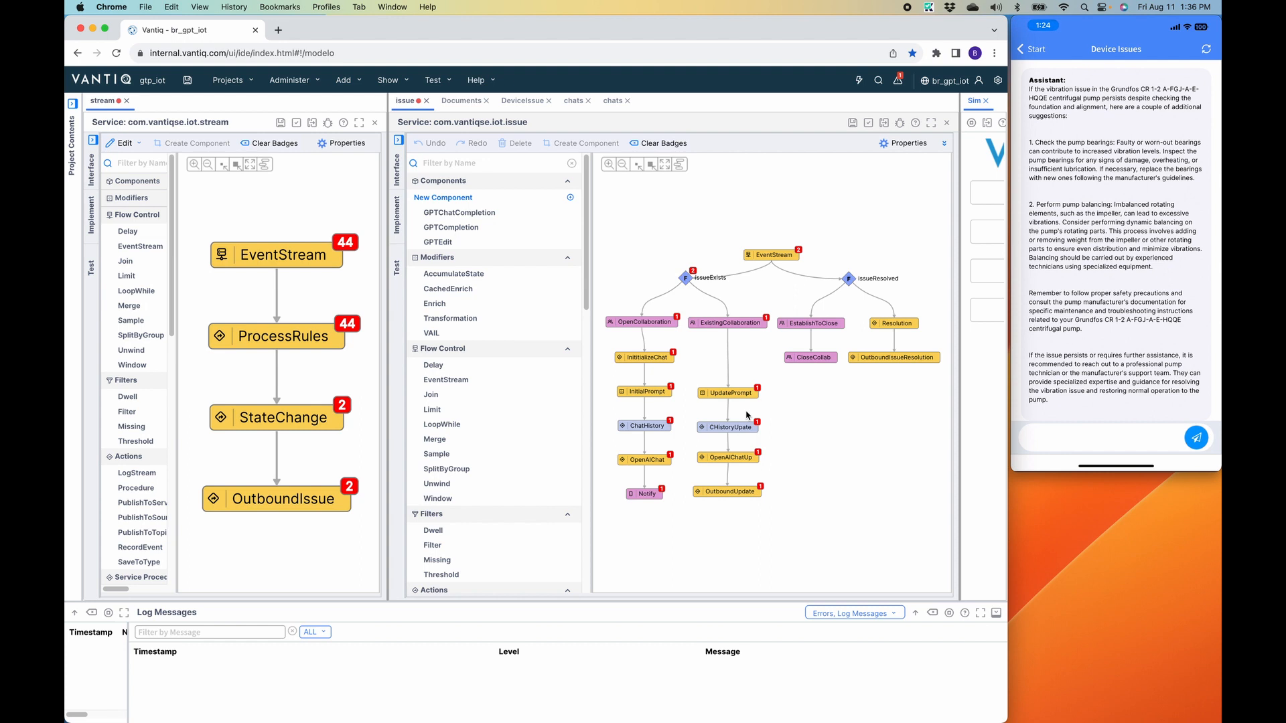
mouse_move(757, 353)
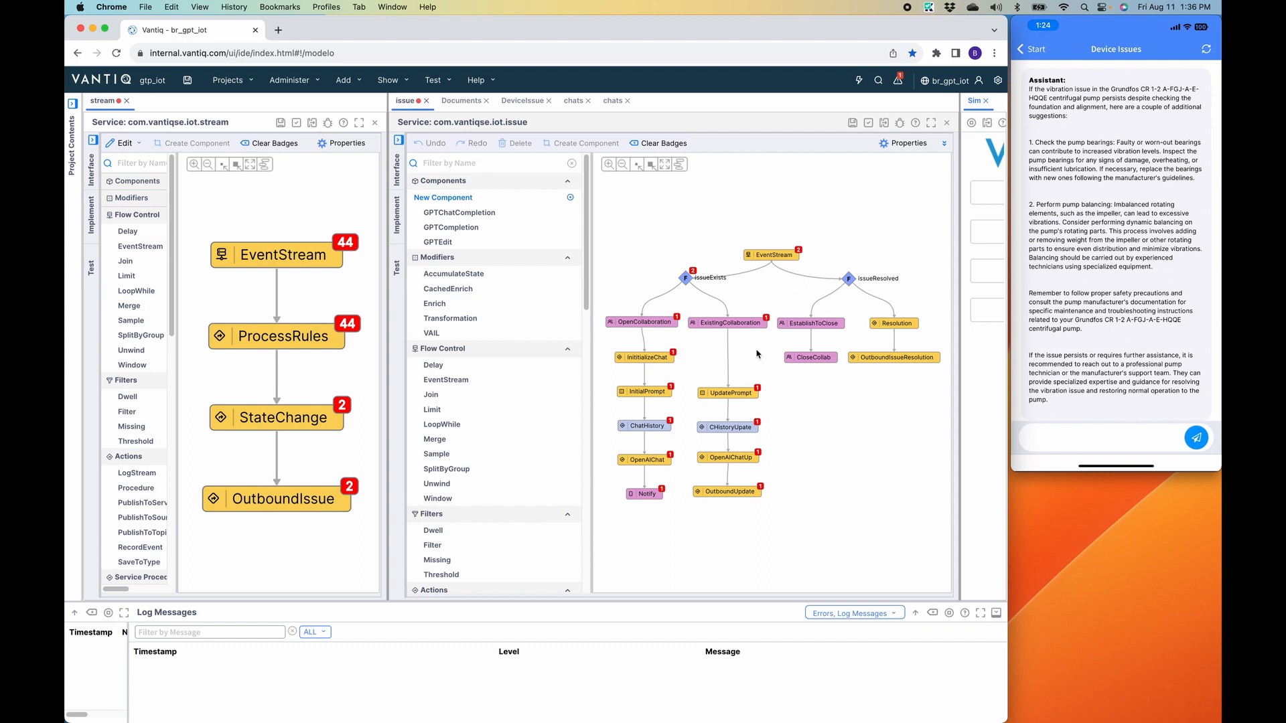